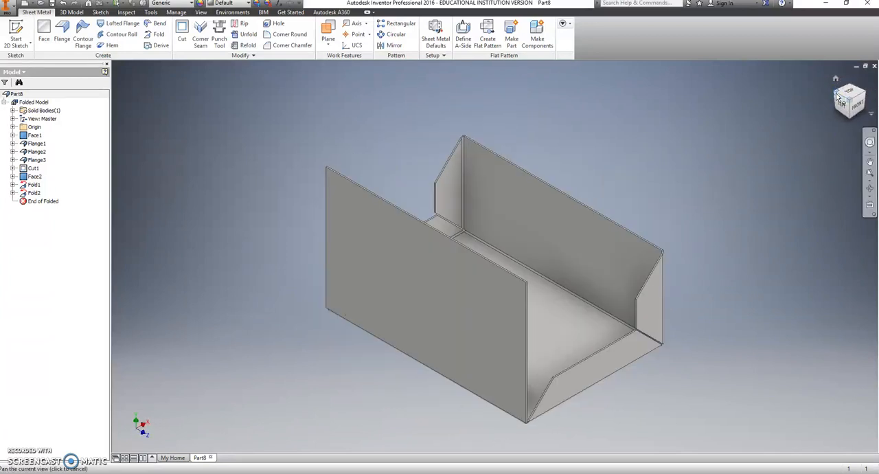
- Start a 2D sketch on the front side wall face and project its edges
click(432, 281)
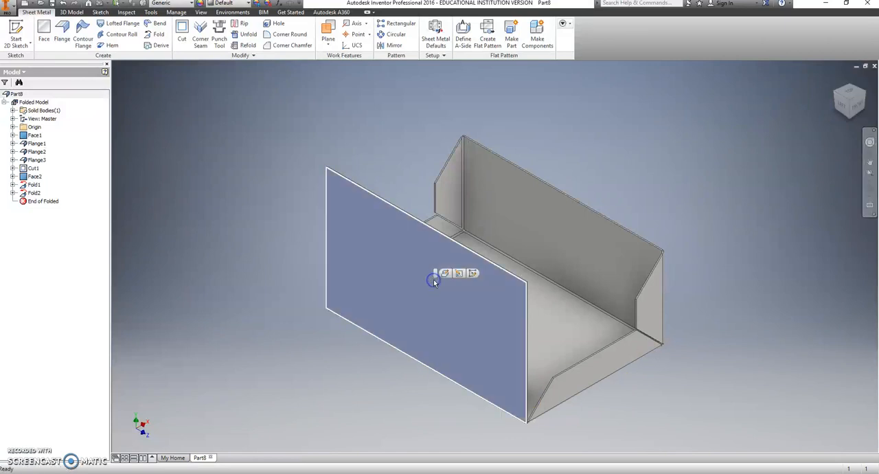
click(445, 273)
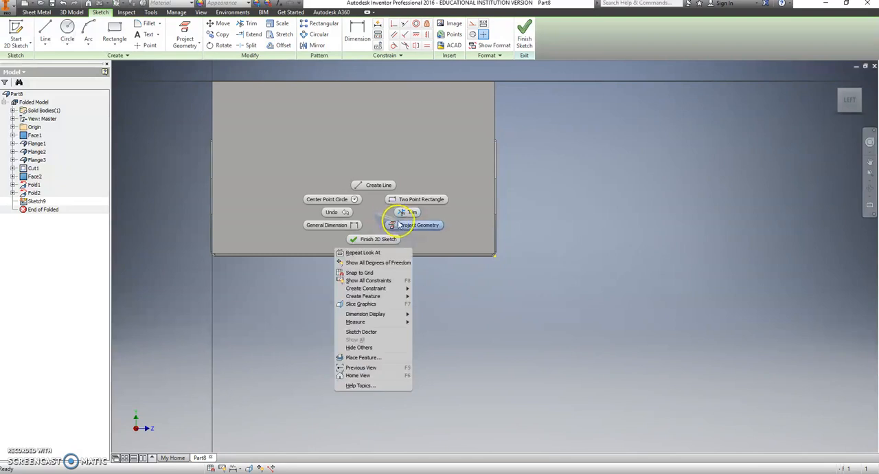
click(421, 224)
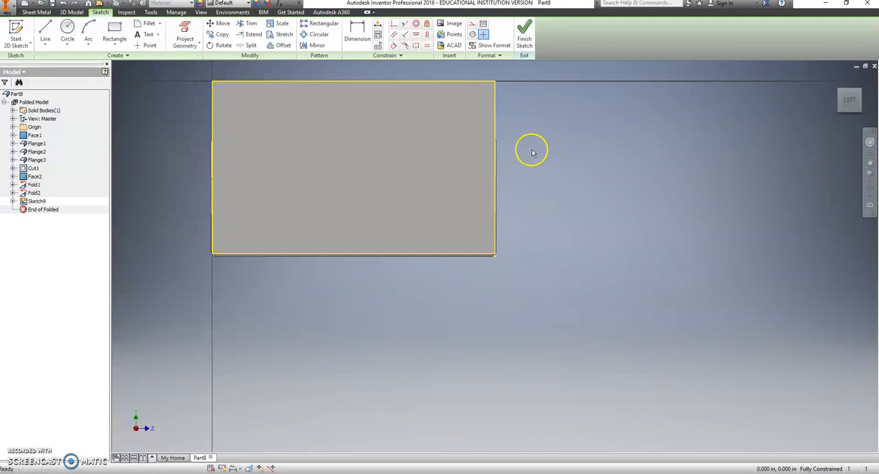
- Draw a tab rectangle on each side of the projected wall, dimensioning each 0.500 wide
right_click(533, 151)
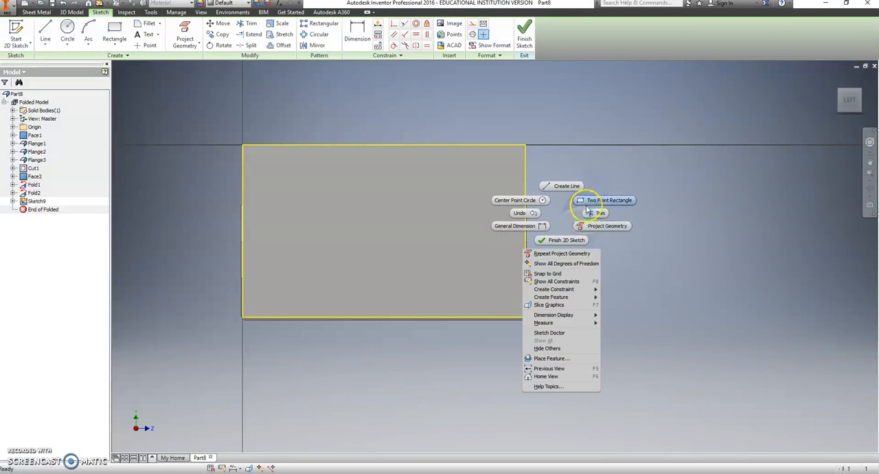
click(606, 200)
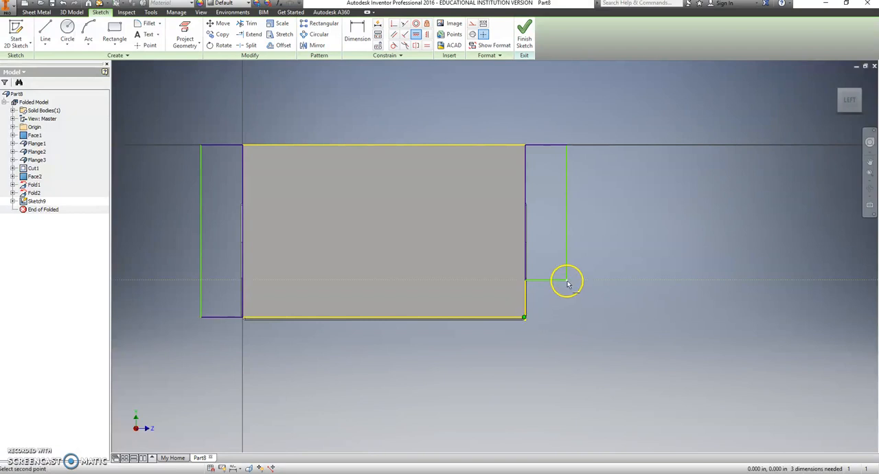
right_click(567, 282)
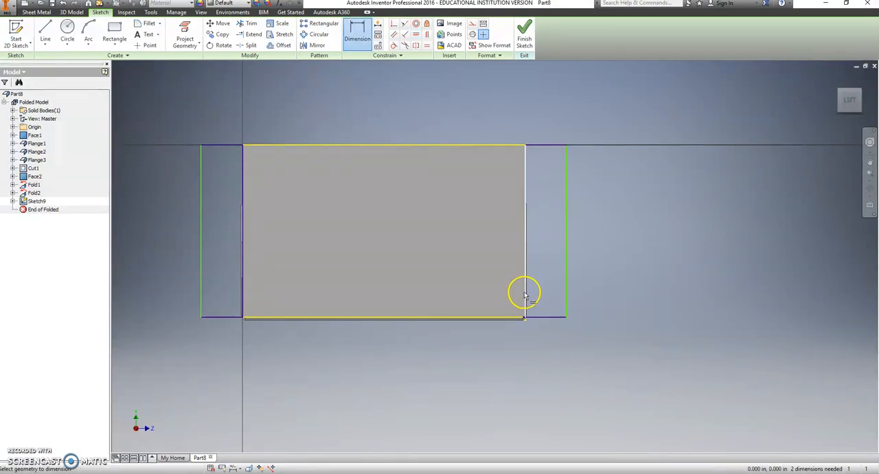
click(544, 345)
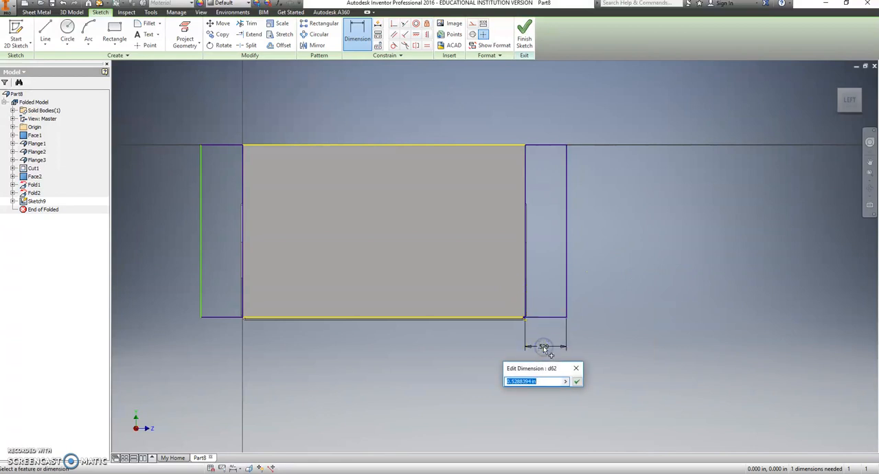
click(577, 381)
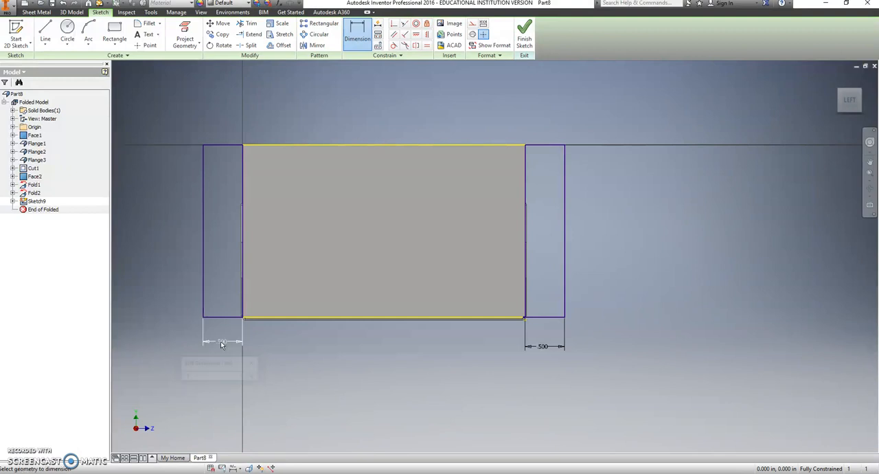
right_click(222, 341)
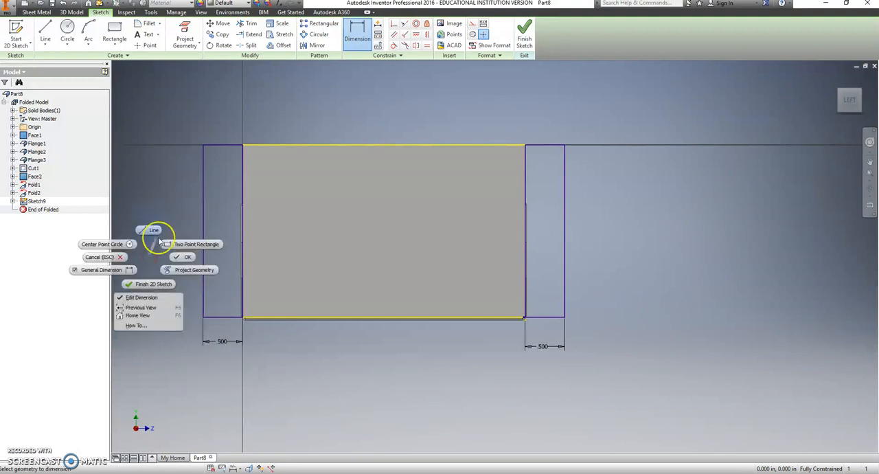
- Draw diagonal lines from the wall corners across the tab rectangles
click(154, 229)
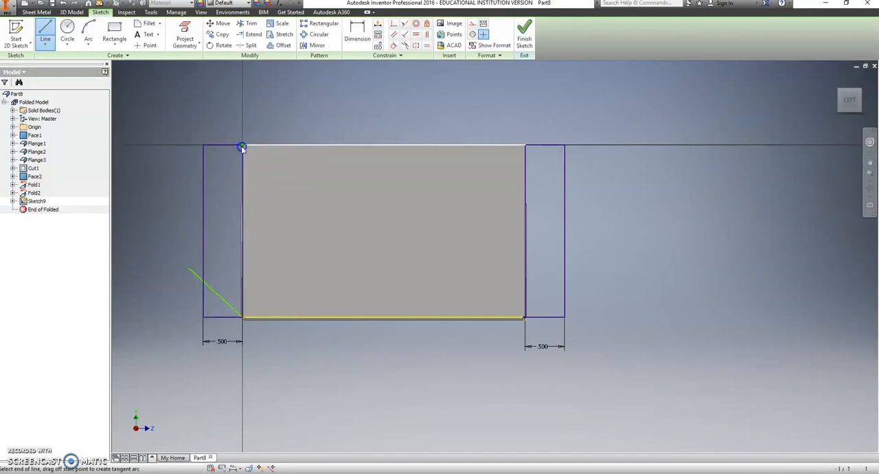
right_click(242, 146)
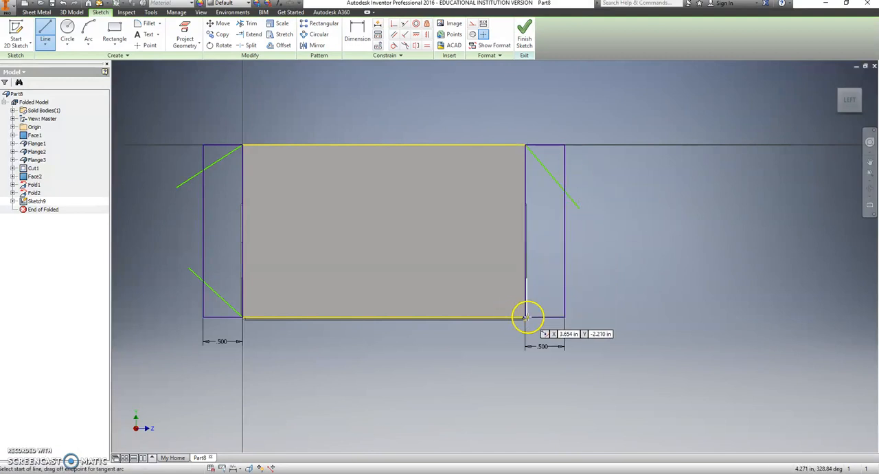
click(526, 316)
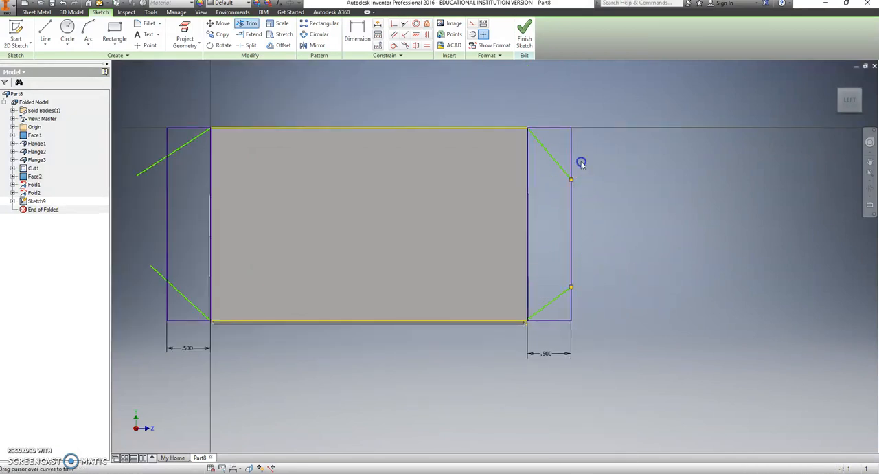
mouse_move(158, 182)
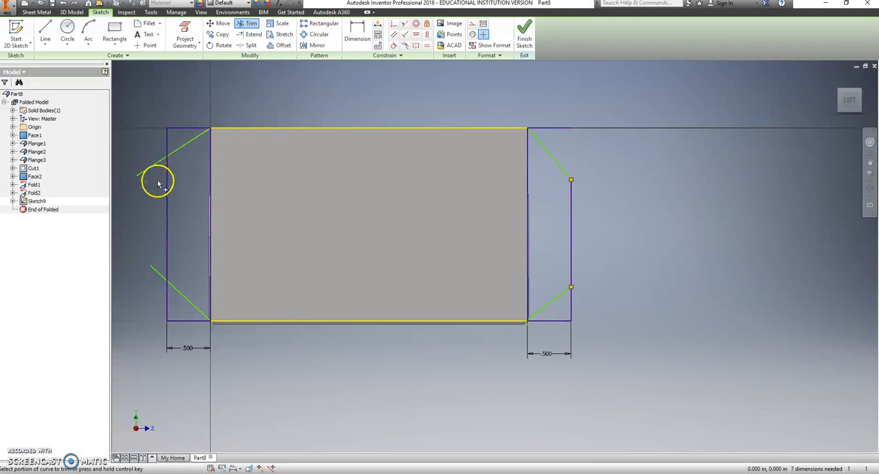
- Trim excess tab lines and make the chamfer endpoints coincident at the wall corners
click(157, 182)
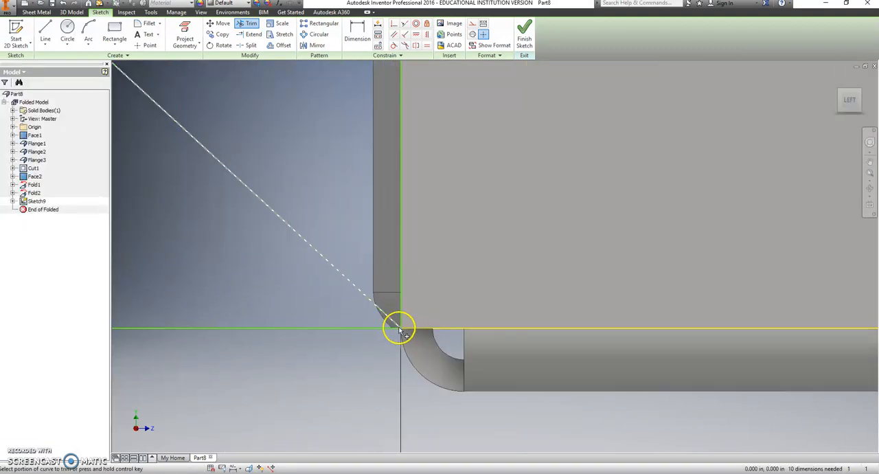
right_click(402, 329)
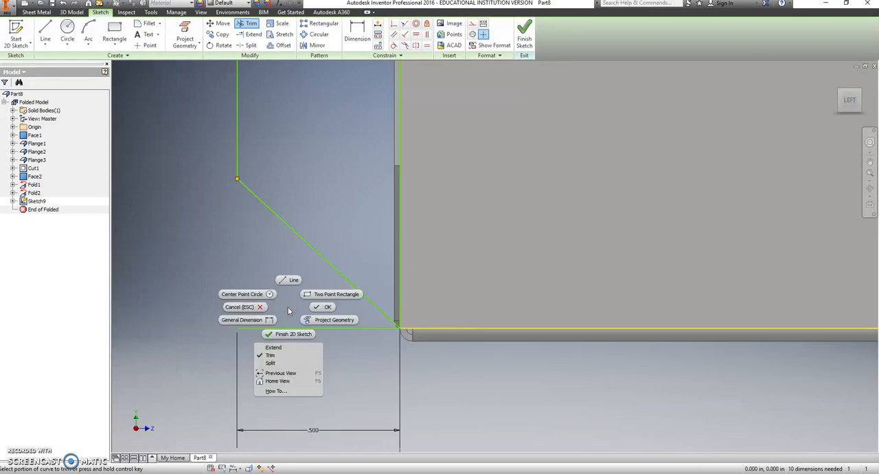
mouse_move(322, 308)
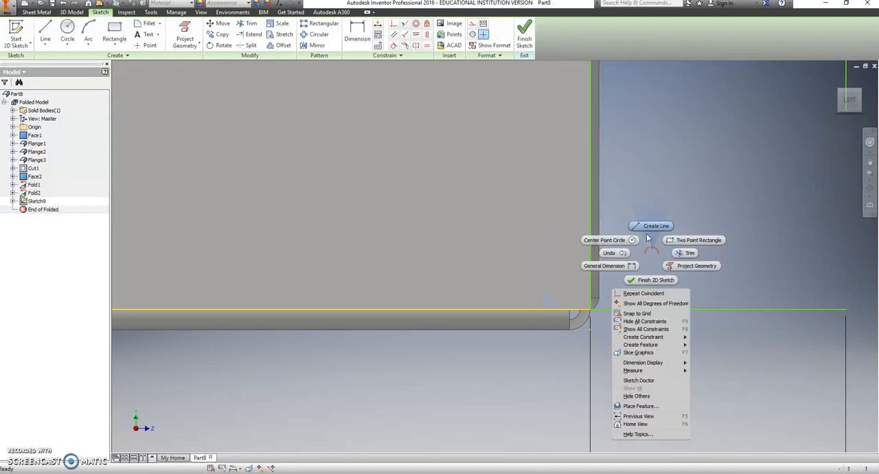
click(656, 226)
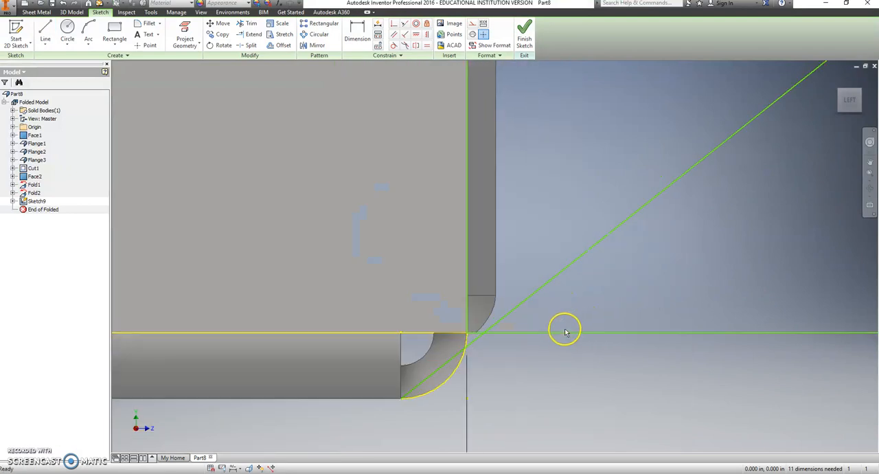
mouse_move(457, 360)
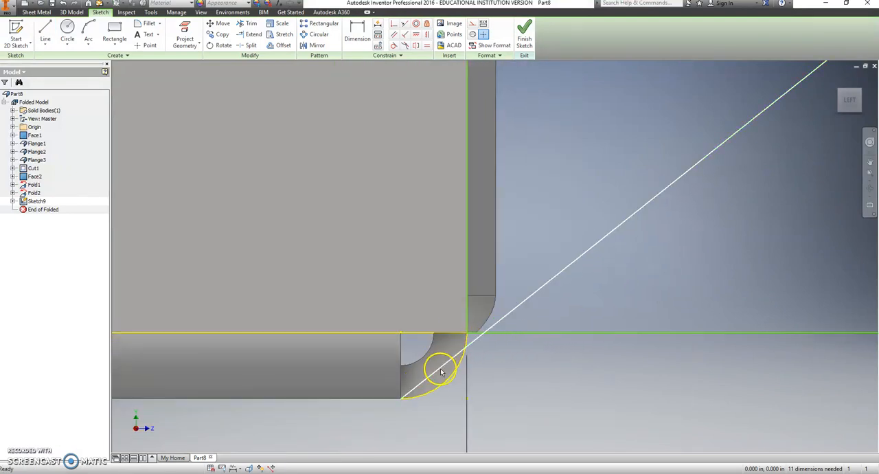
right_click(442, 371)
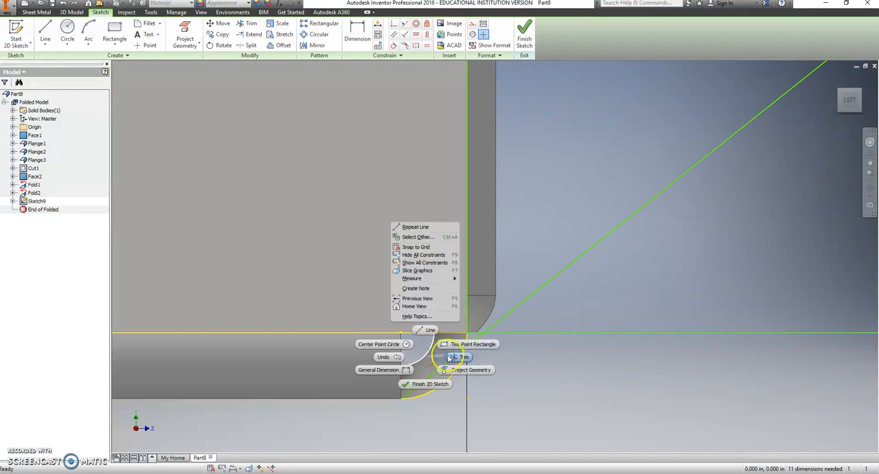
click(462, 356)
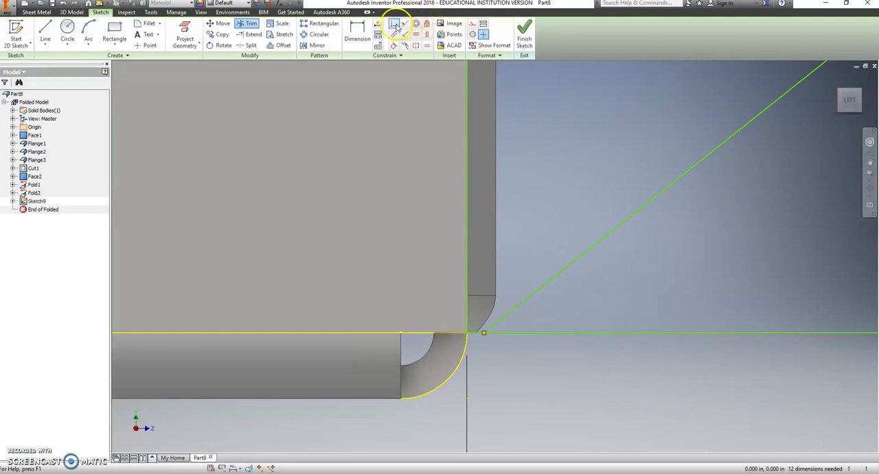
click(483, 333)
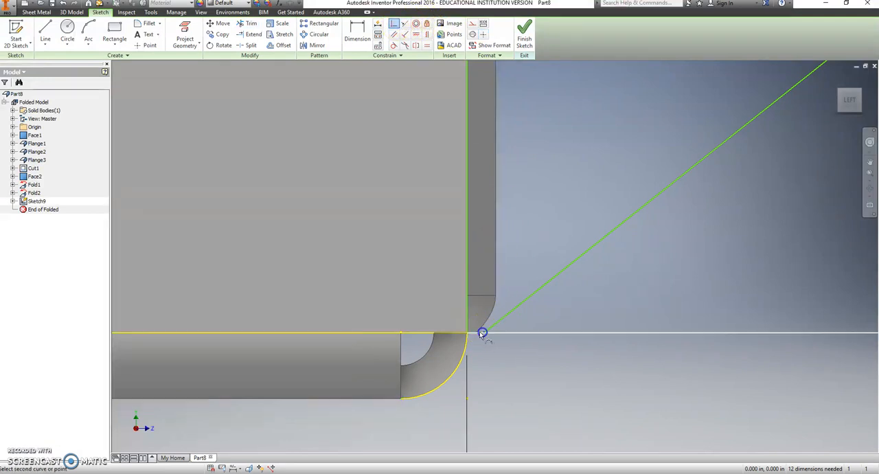
click(481, 333)
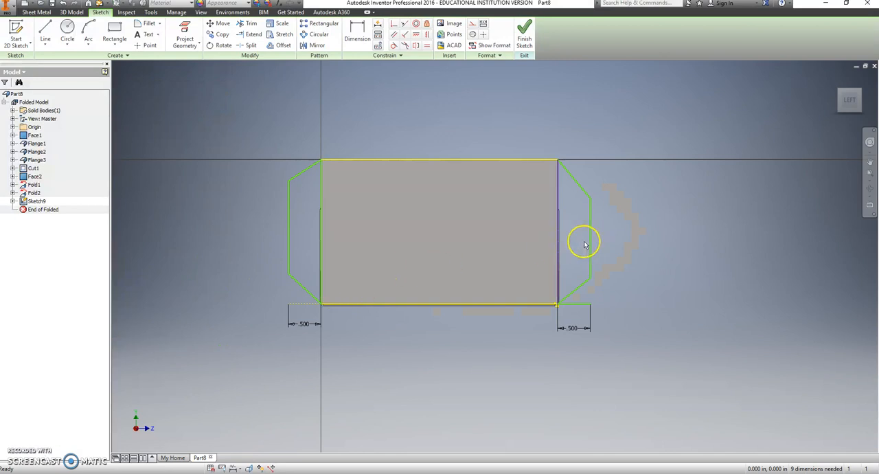
- Add 45° angle dimensions to the lower-left and lower-right chamfer lines
click(357, 34)
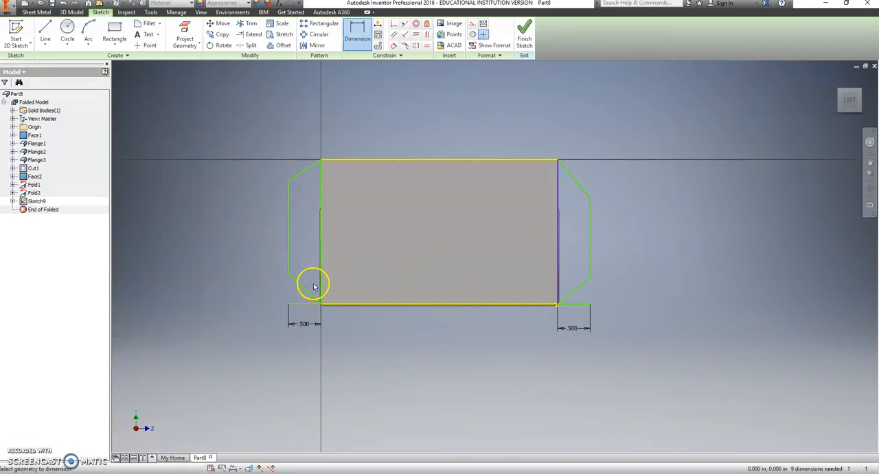
click(309, 282)
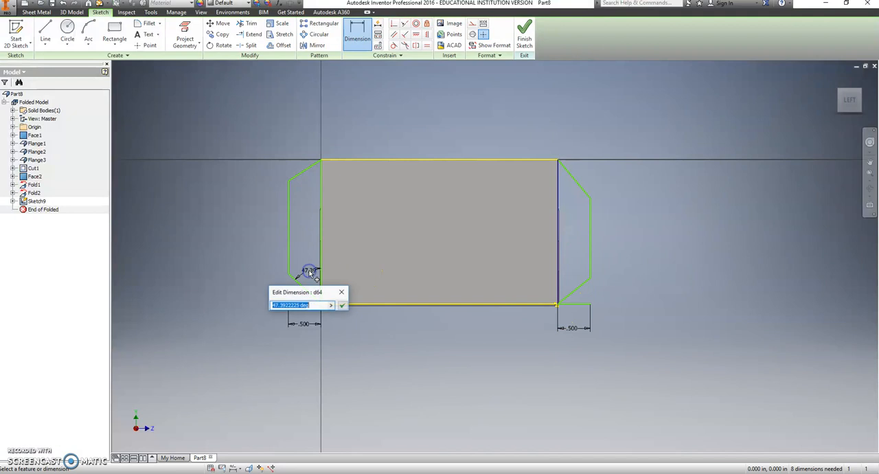
click(342, 305)
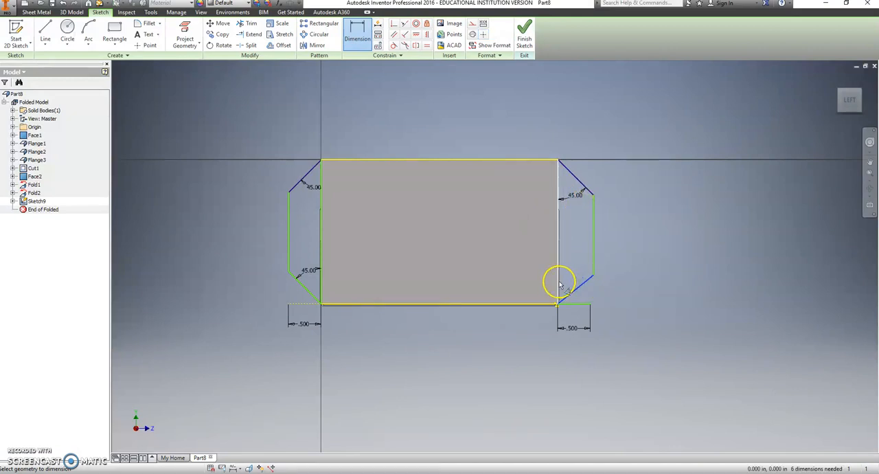
click(560, 283)
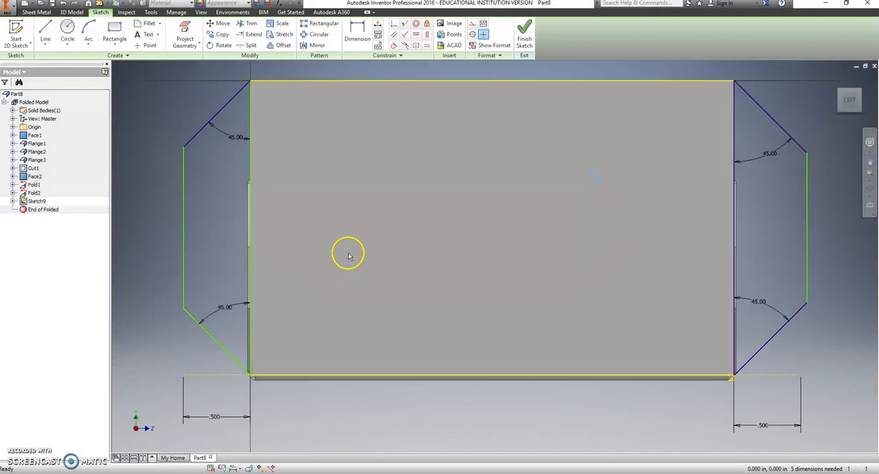
- Dimension the left and right tab end edges at .500 wide
click(356, 31)
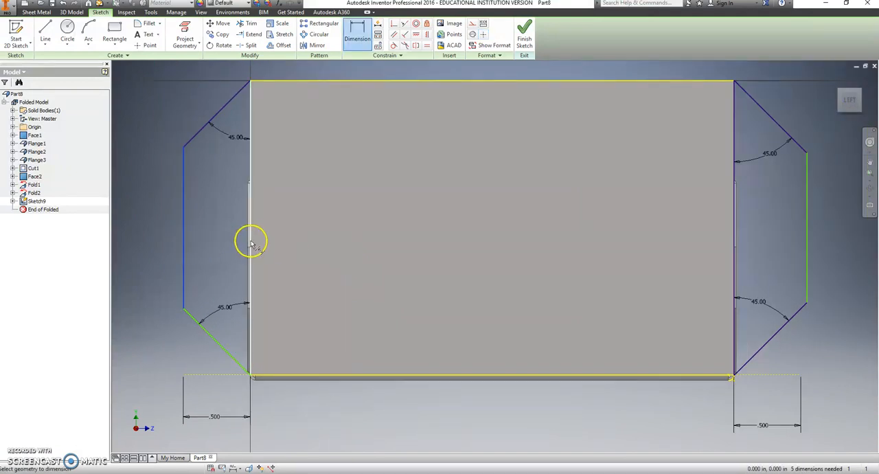
click(251, 241)
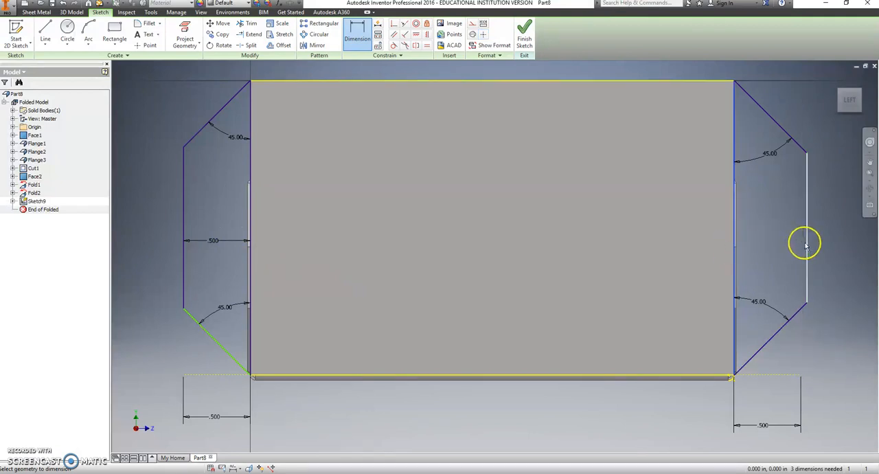
click(775, 245)
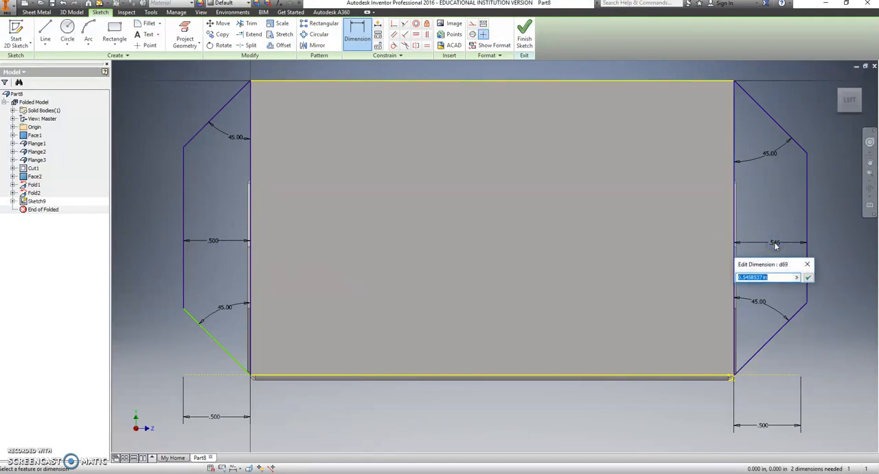
click(808, 277)
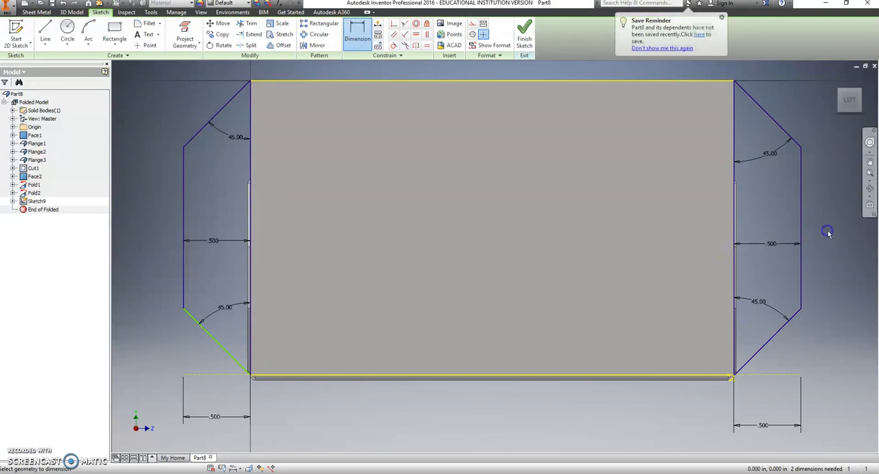
mouse_move(368, 334)
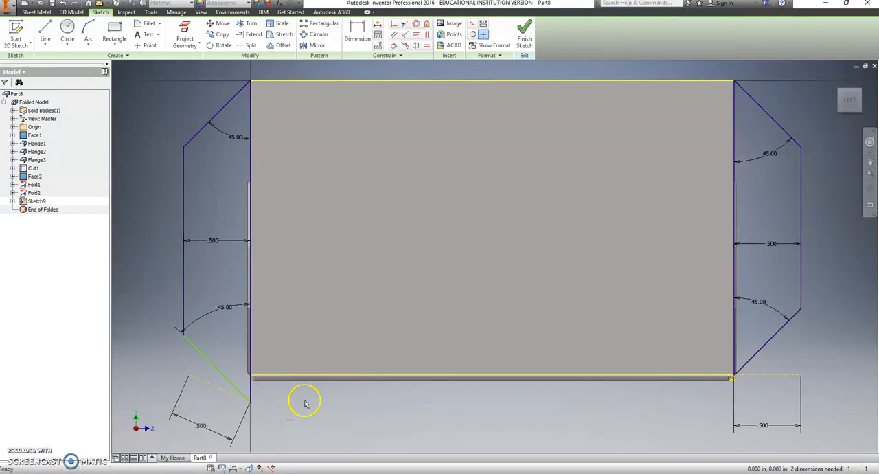
mouse_move(365, 99)
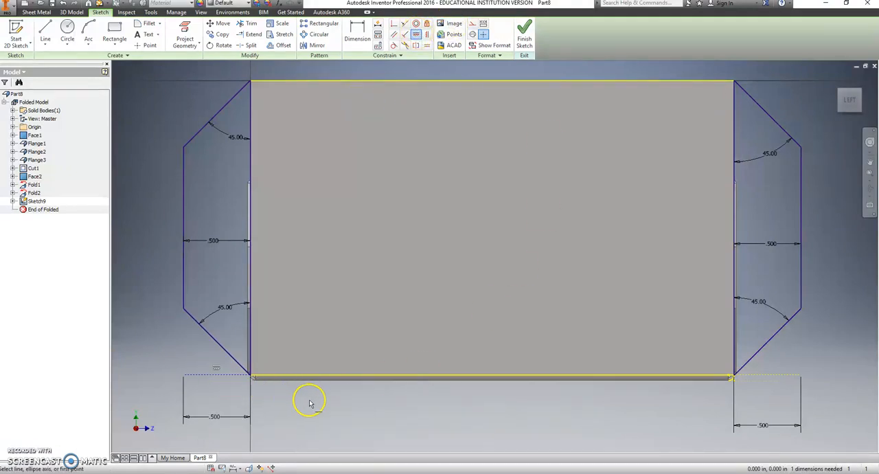
mouse_move(433, 414)
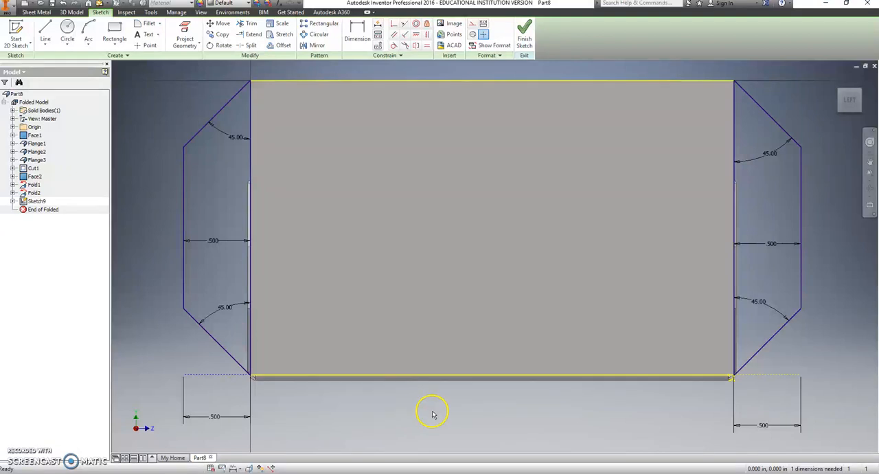
mouse_move(658, 410)
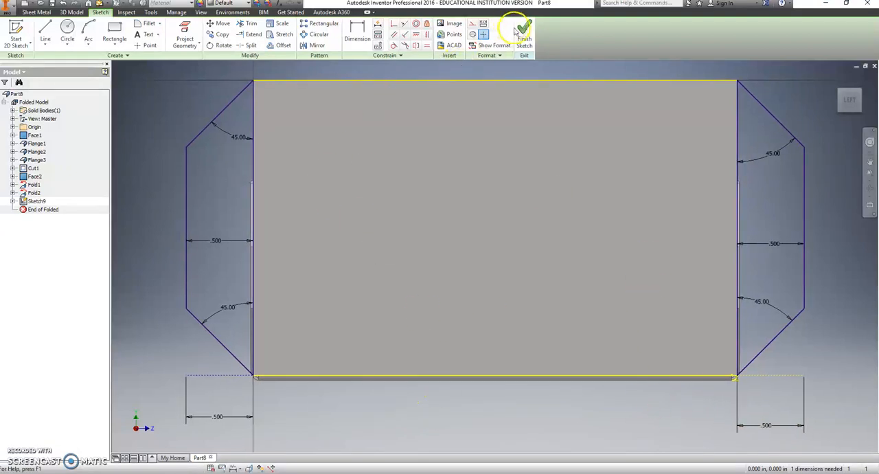
- Finish the sketch and create a sheet metal Face from both chamfered tab profiles
click(523, 31)
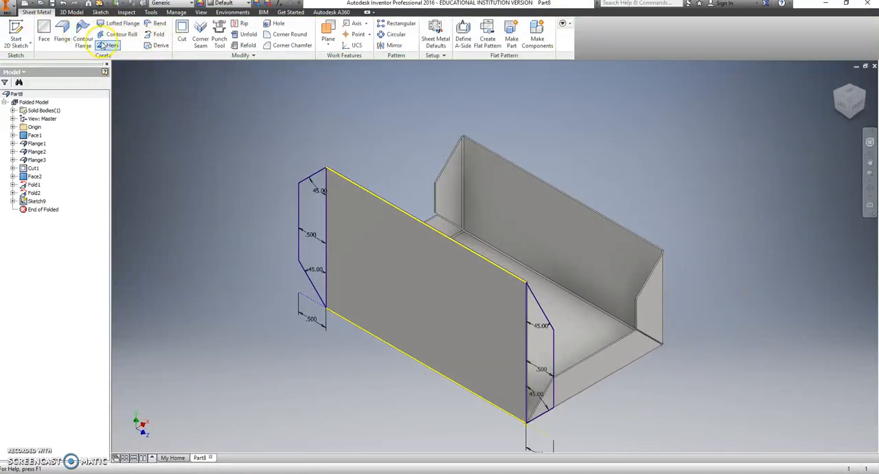
click(43, 34)
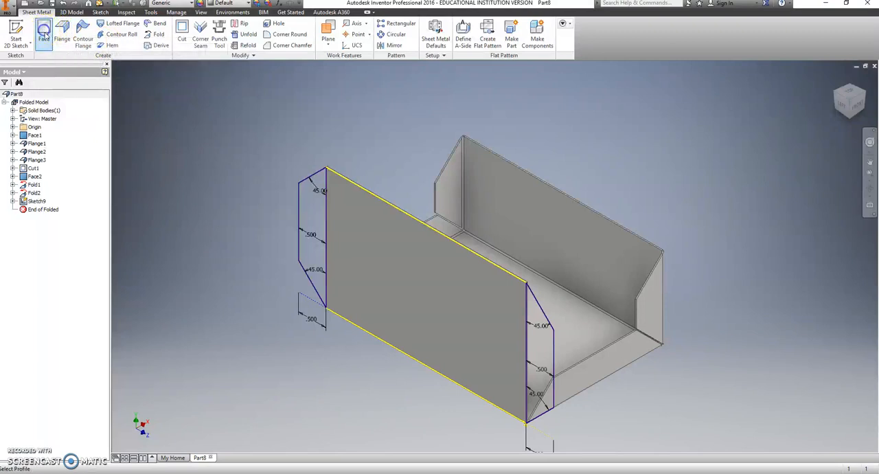
click(44, 34)
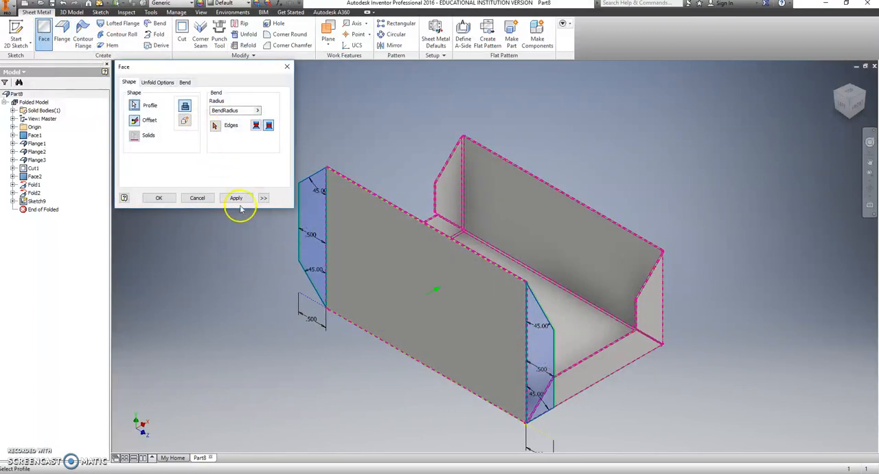
click(236, 197)
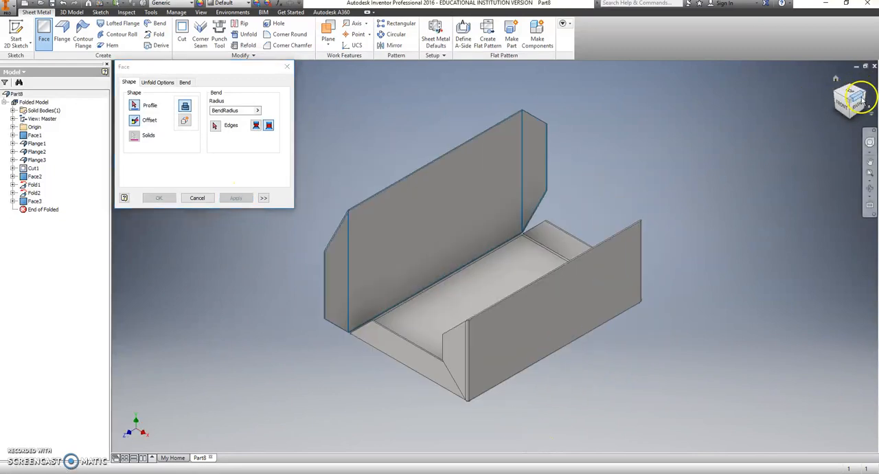
- Create a new sketch on the tabbed wall, project its outline, and finish it
click(197, 198)
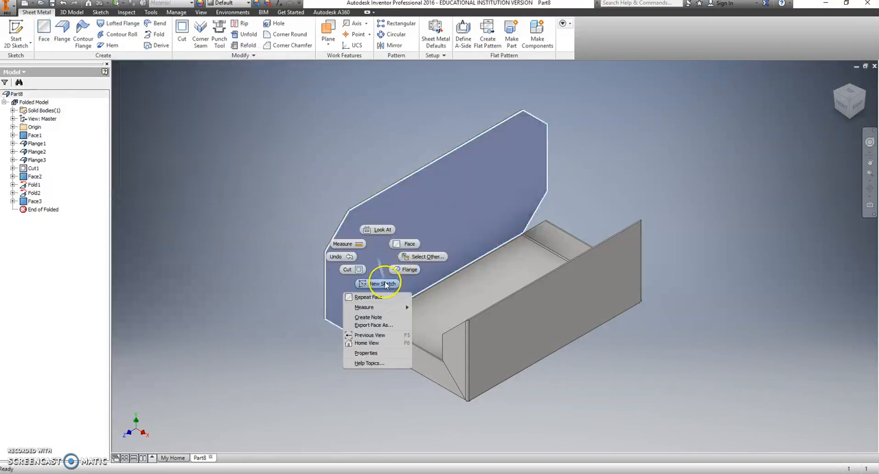
click(382, 283)
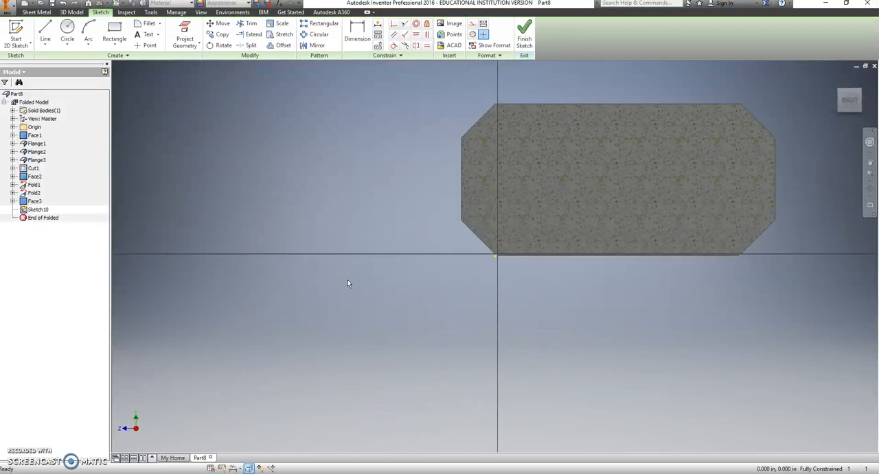
right_click(348, 284)
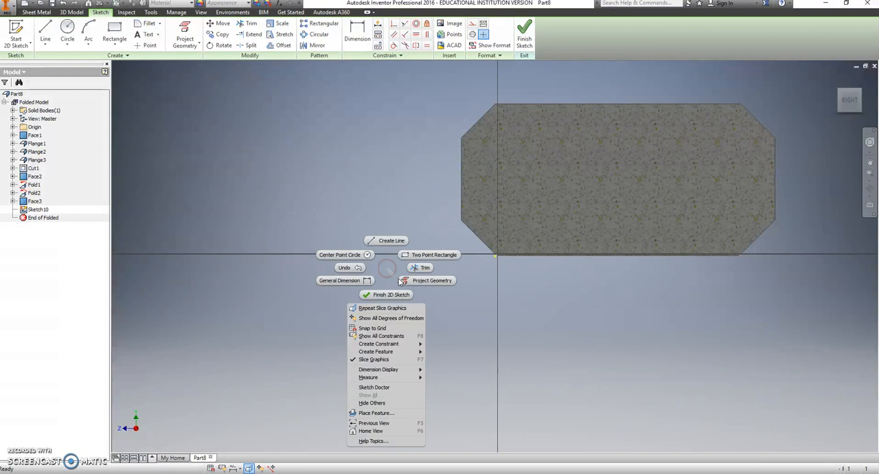
click(432, 280)
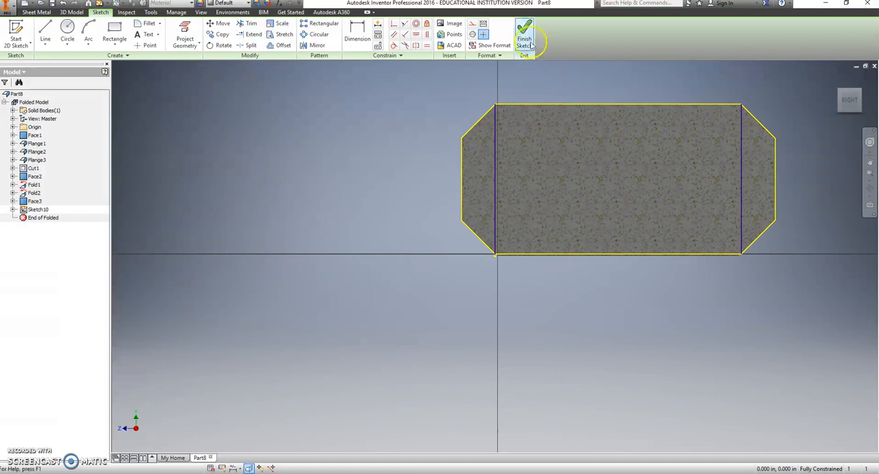
click(524, 34)
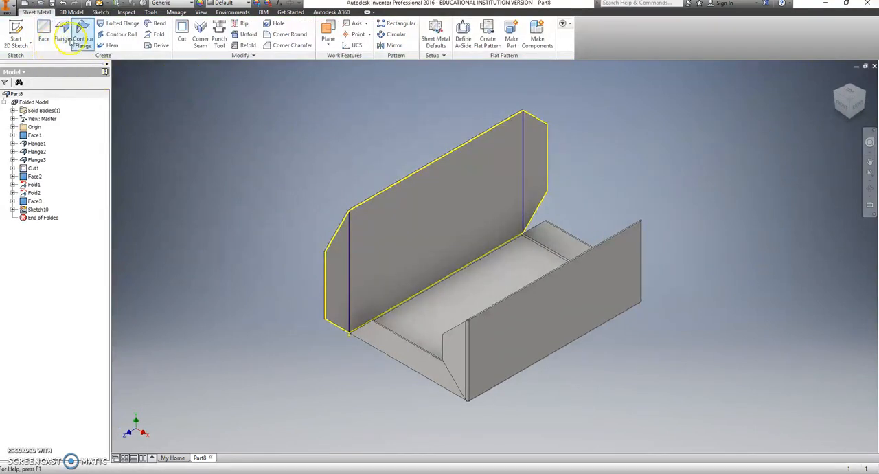
- Fold the left chamfered tab along its sketched bend line
click(158, 34)
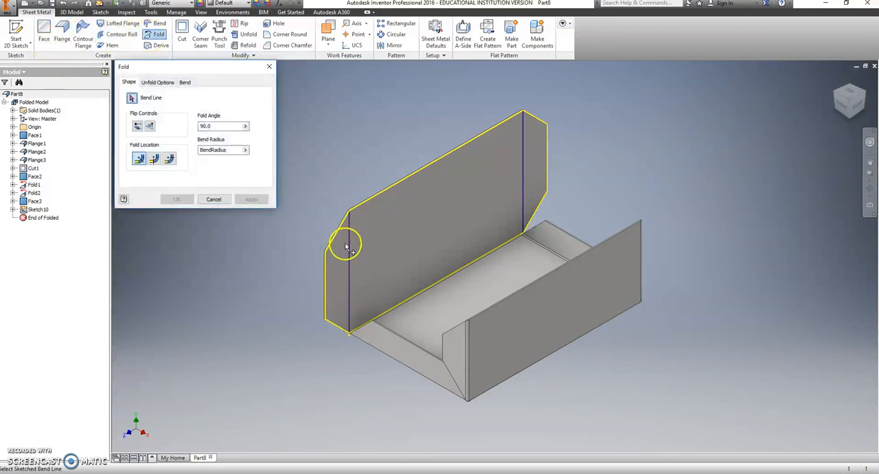
click(348, 254)
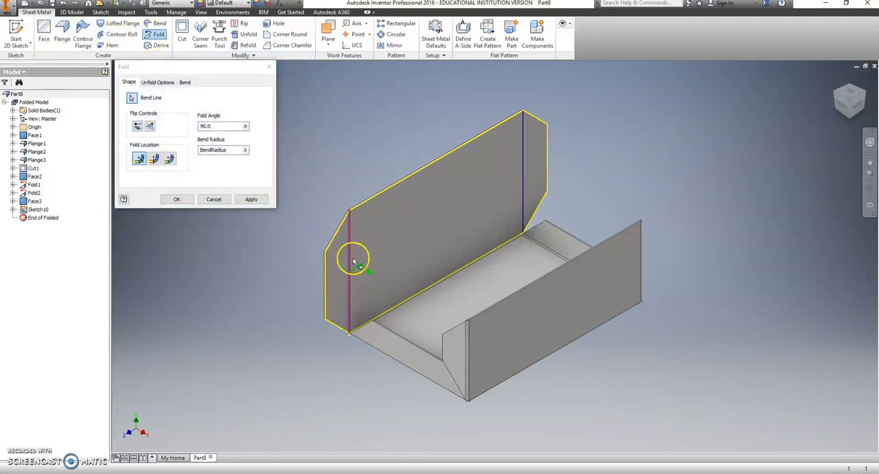
click(138, 126)
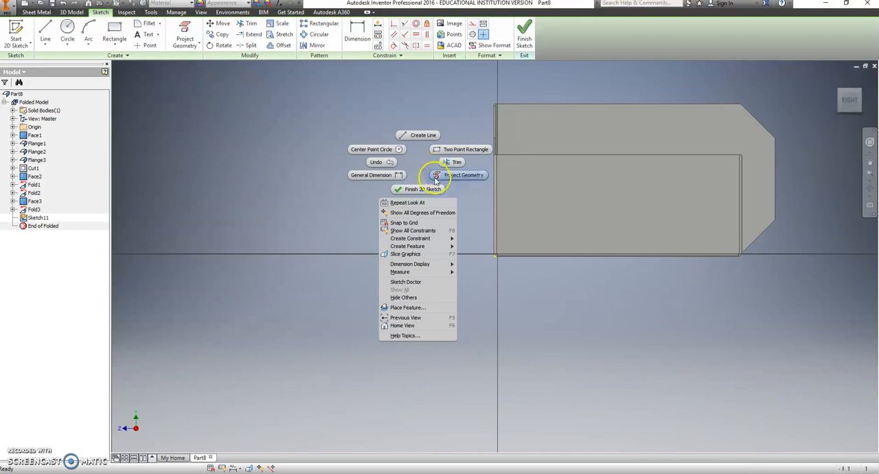
- Project the wall edges into a new sketch and draw the right tab's bend line
click(463, 175)
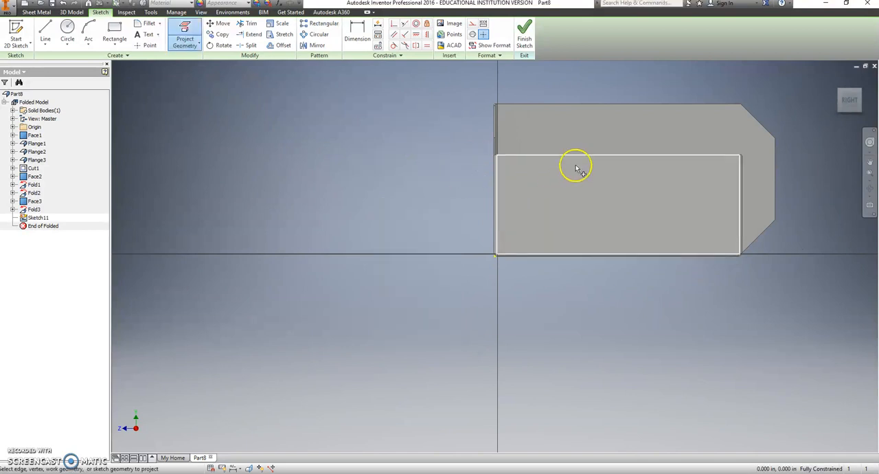
right_click(575, 167)
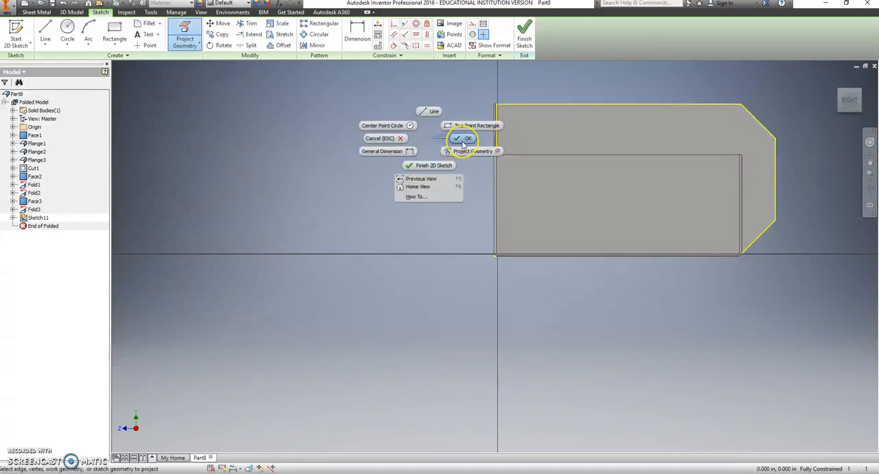
click(468, 138)
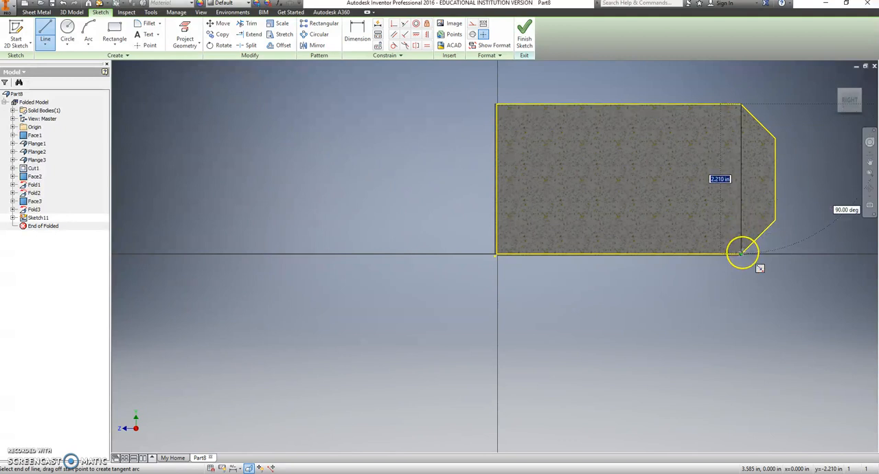
right_click(742, 250)
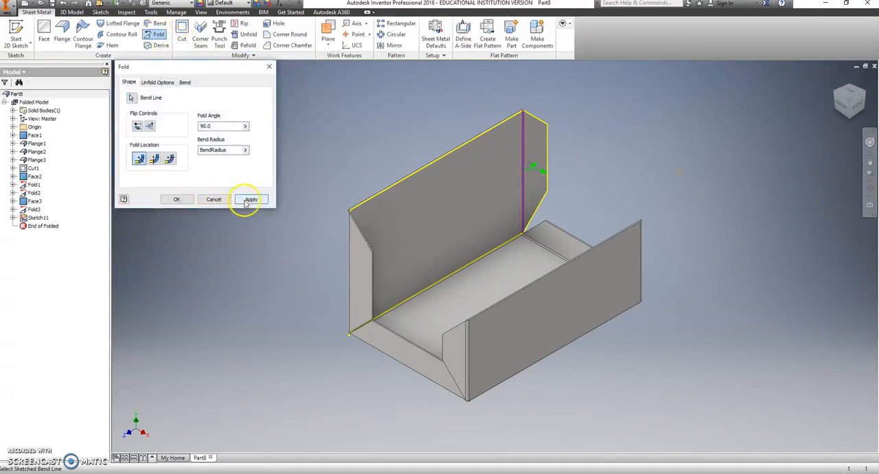
- Apply the fold to the right tab and close the Fold dialog
click(250, 199)
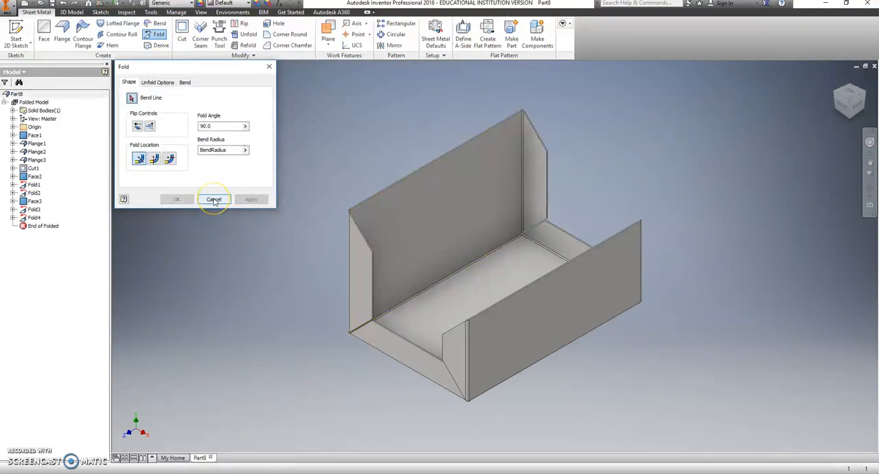
click(213, 199)
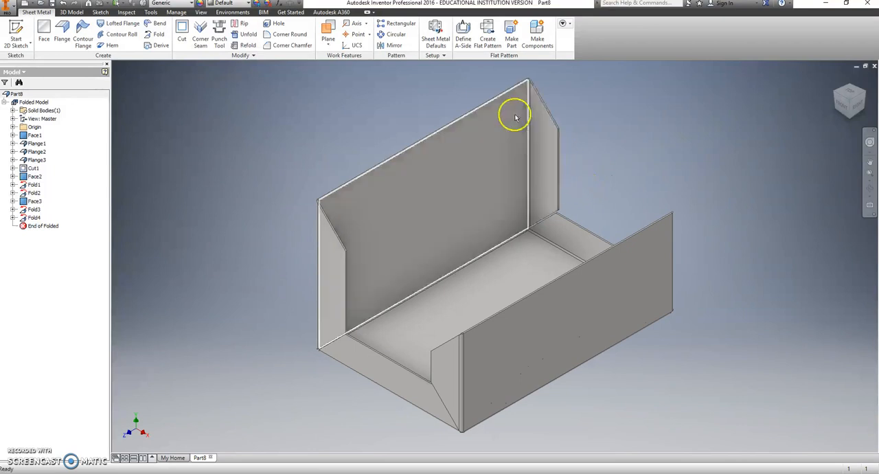
mouse_move(487, 31)
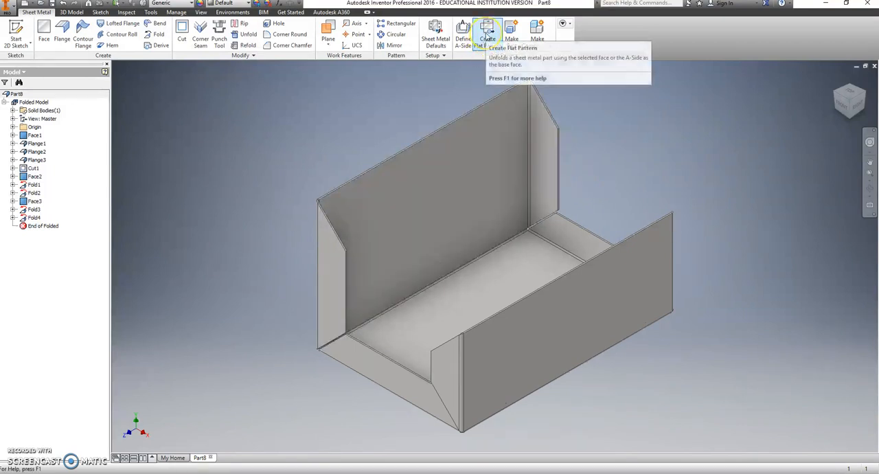
- Generate the flat pattern, inspect the unfolded sheet with chamfered tabs, then return to the folded model
click(487, 33)
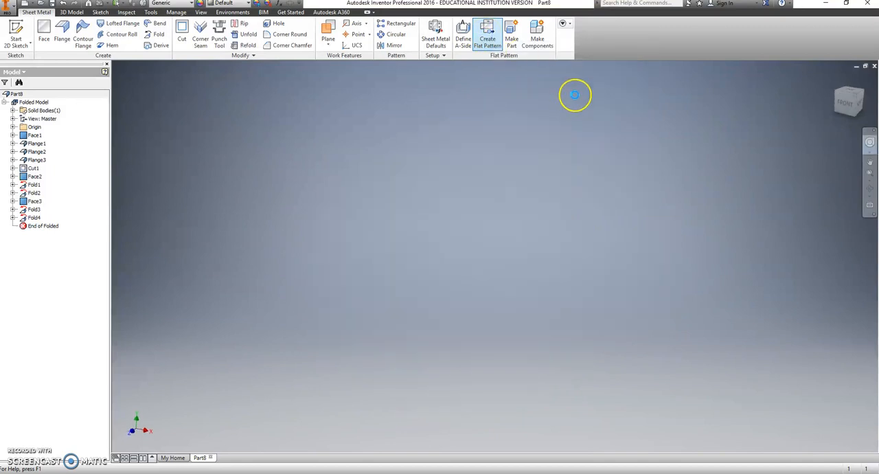
click(488, 35)
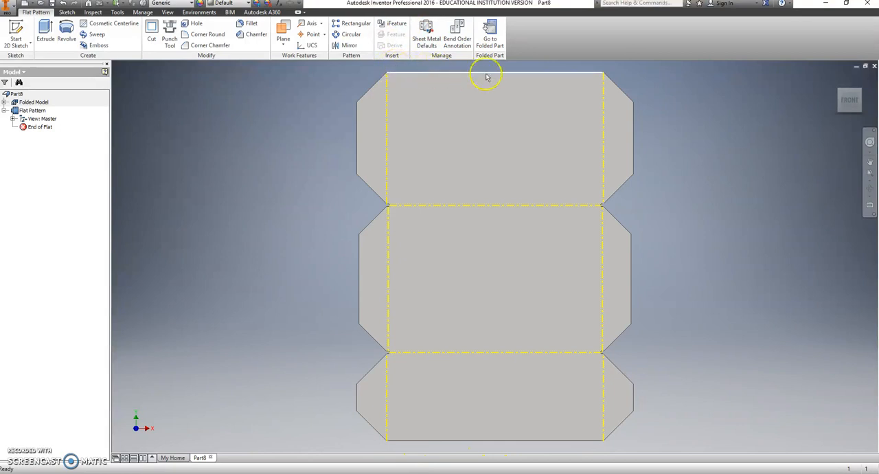
click(489, 31)
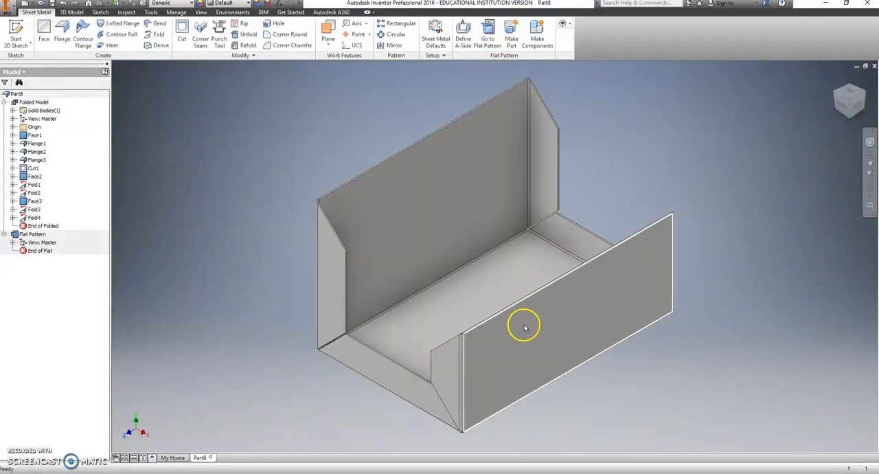
- Start a new sketch on the front wall and project the wall's edges into it
right_click(526, 327)
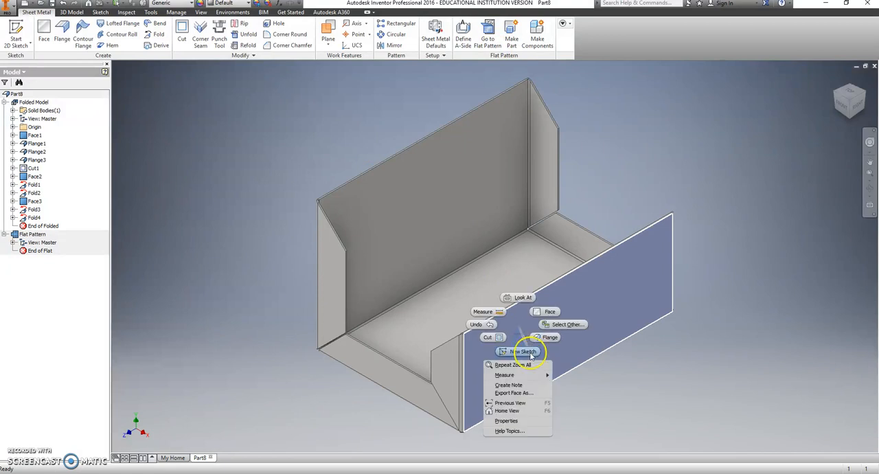
click(525, 351)
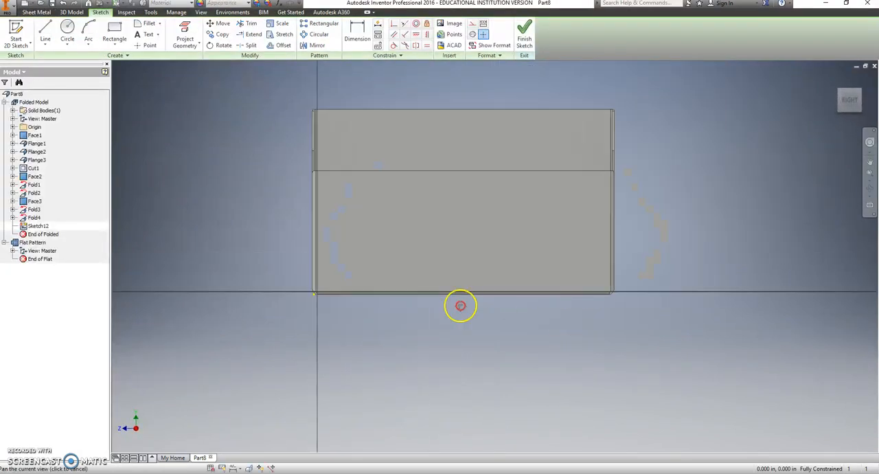
click(184, 33)
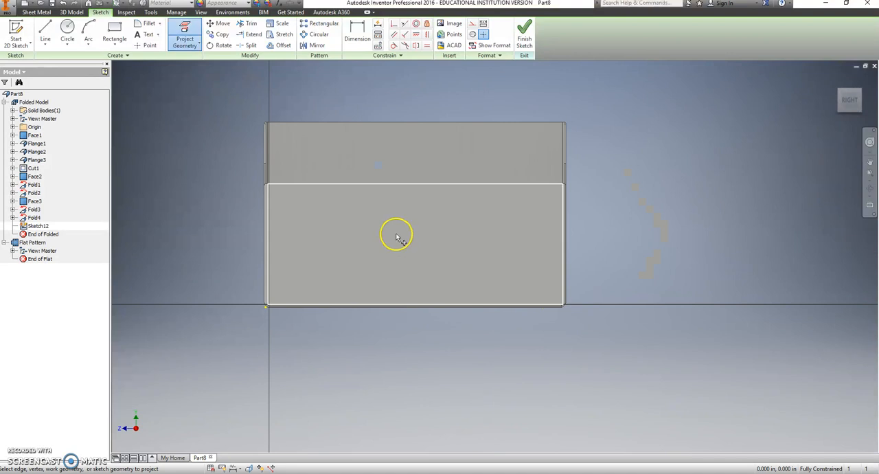
click(397, 236)
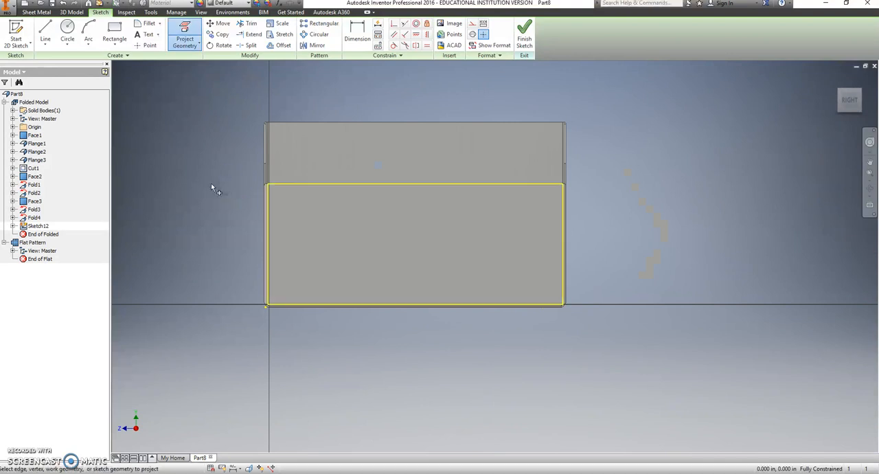
click(114, 29)
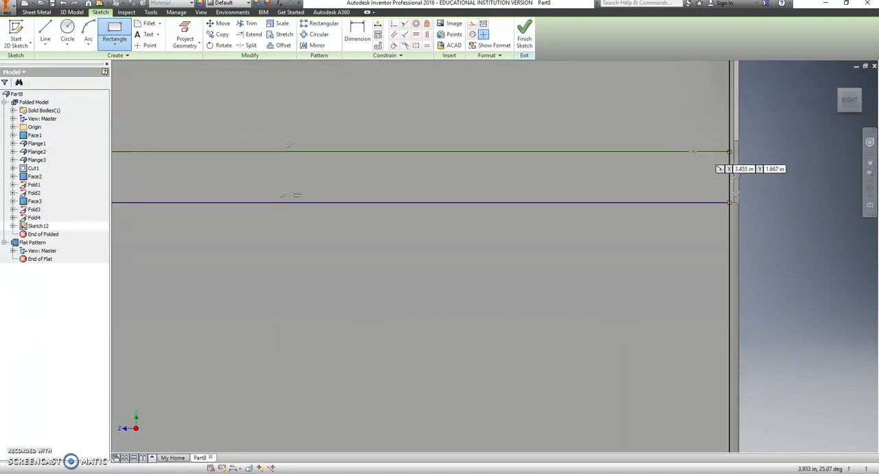
- Draw the tab rectangle 0.500 high and dimension both slanted corner lines at 45°
click(357, 28)
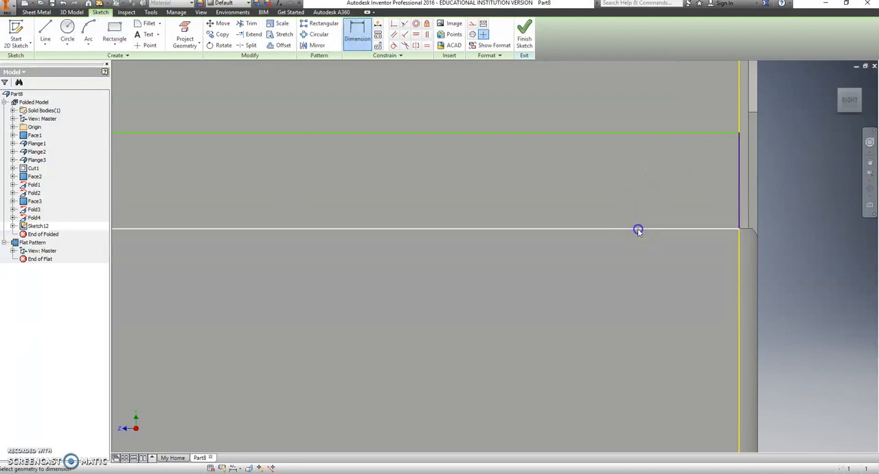
click(637, 230)
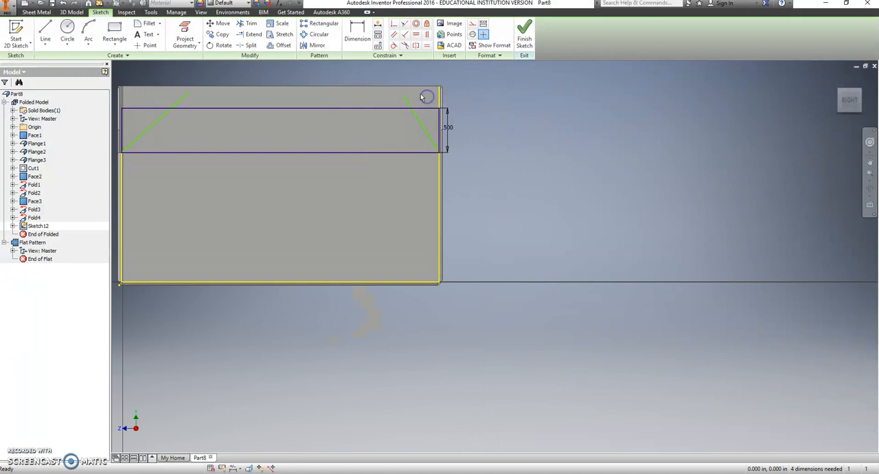
click(356, 30)
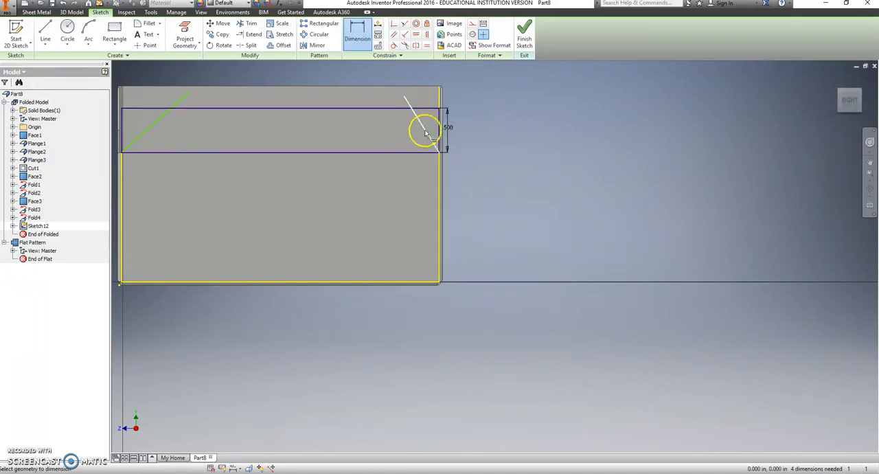
click(422, 130)
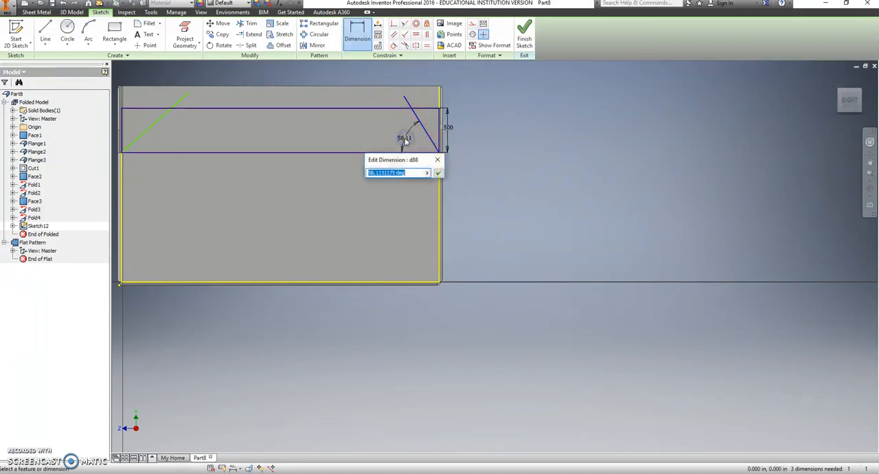
click(438, 173)
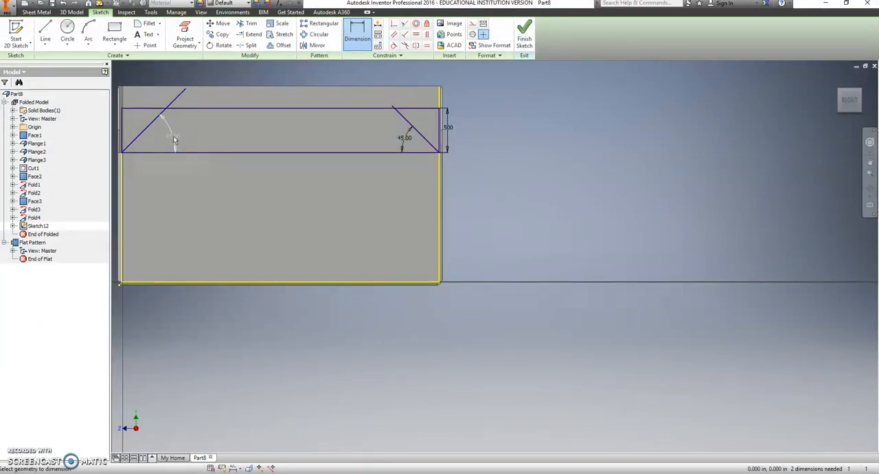
- Trim the excess rectangle lines to leave the chamfered tab corners
right_click(274, 134)
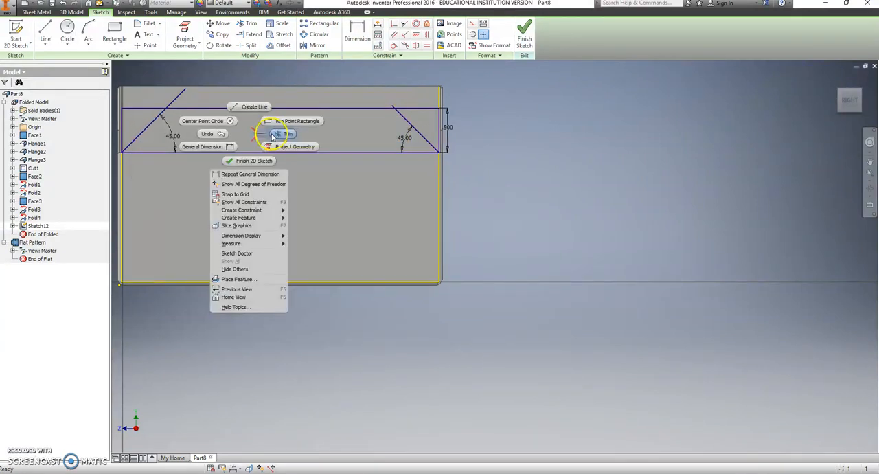
click(247, 23)
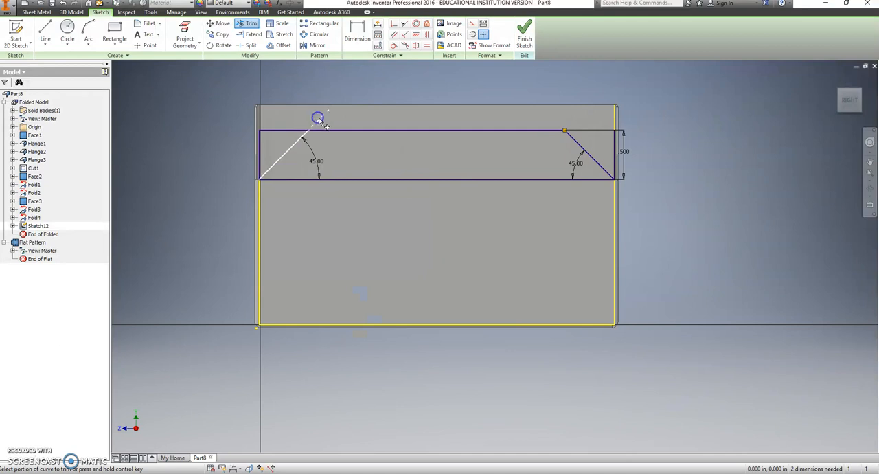
right_click(318, 129)
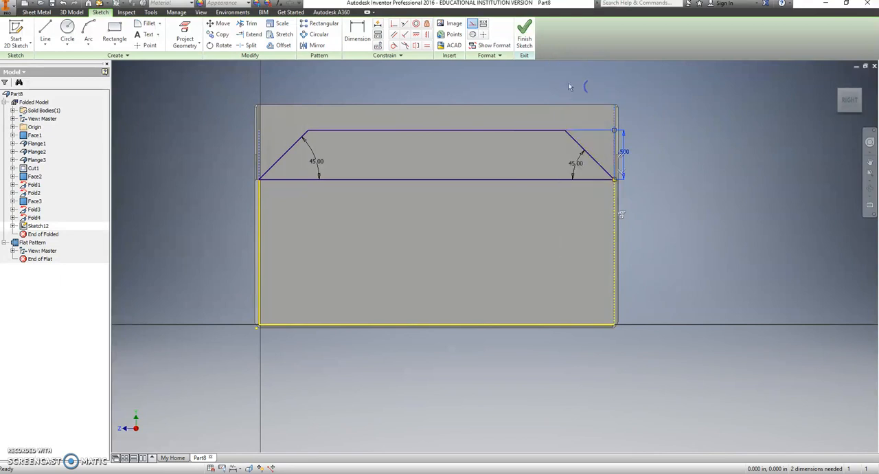
- Finish the sketch and create Face4 from the chamfered 0.500 tab profile
click(524, 33)
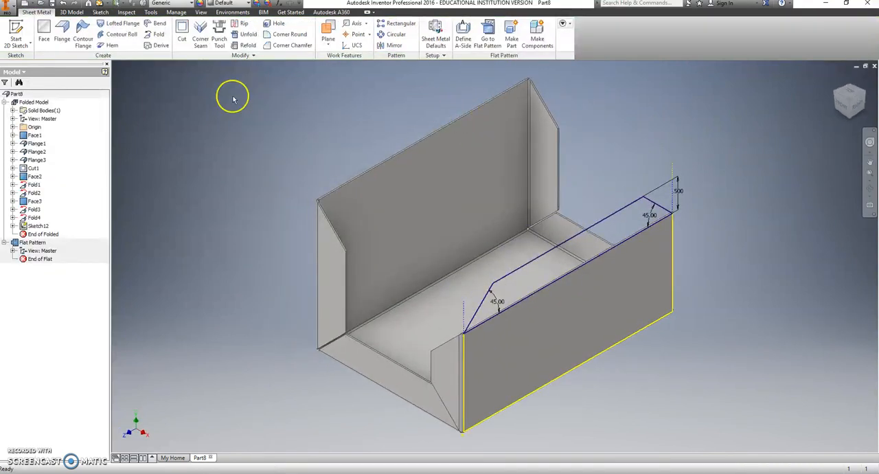
mouse_move(151, 103)
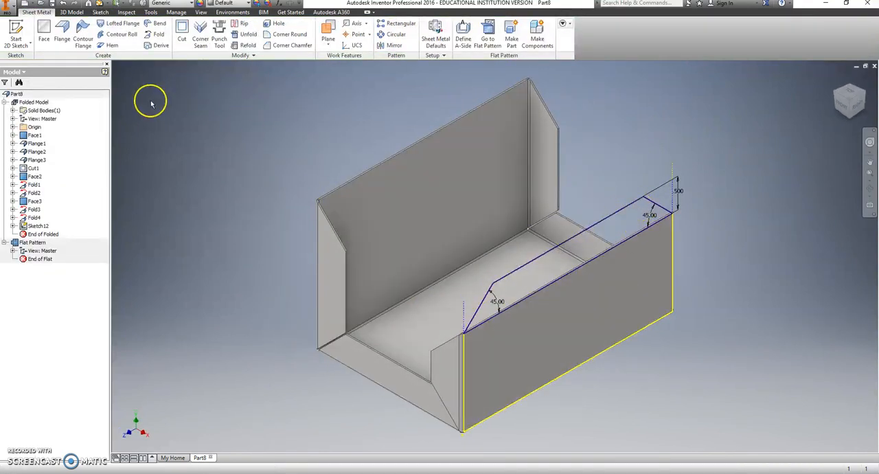
click(43, 35)
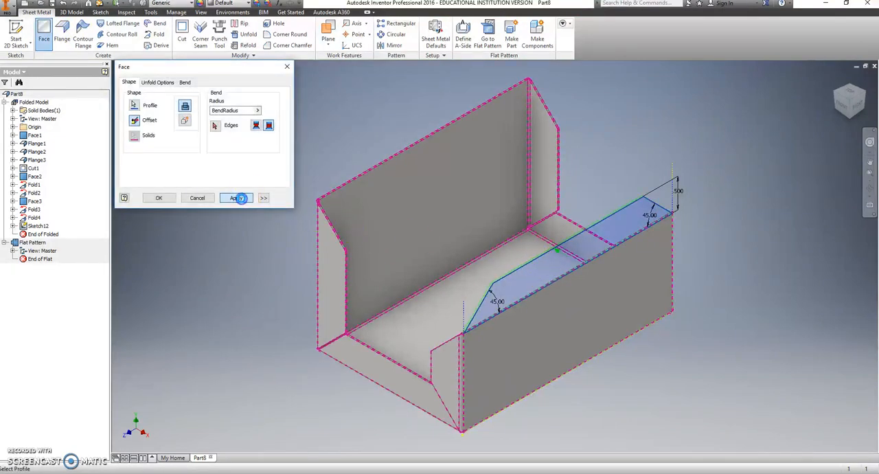
click(236, 198)
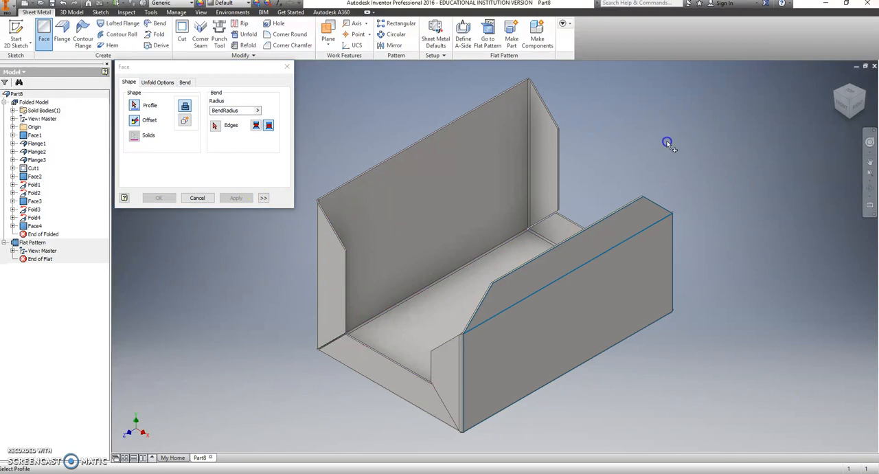
drag(666, 143, 810, 138)
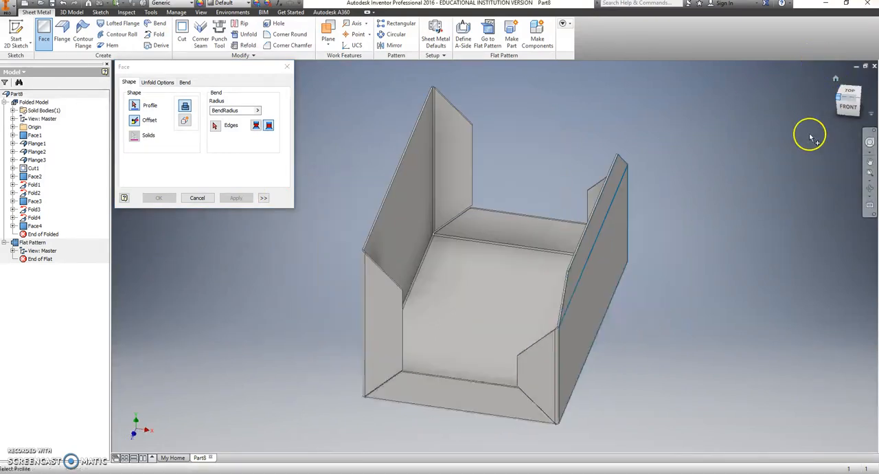
right_click(553, 244)
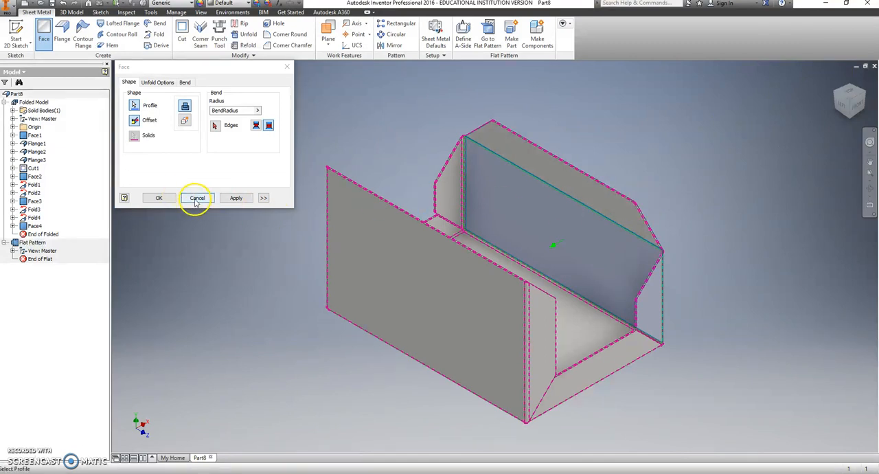
click(197, 198)
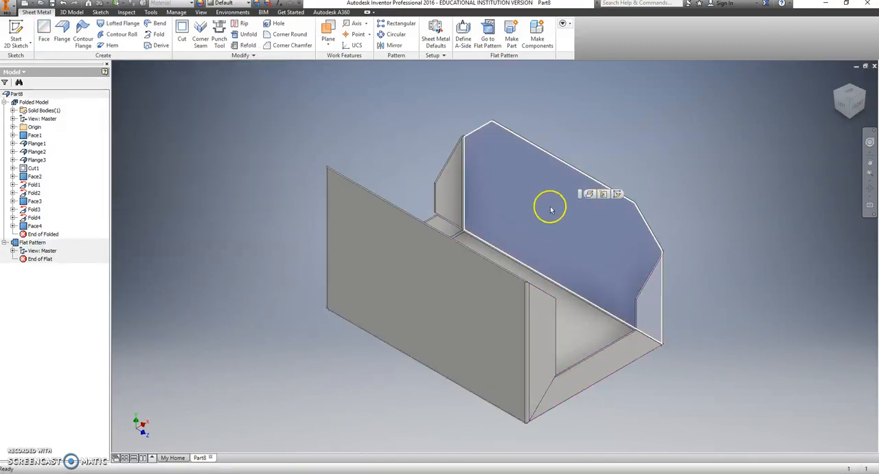
- Sketch on the side wall with sliced graphics, project the tab outline, and draw the bend line
click(549, 206)
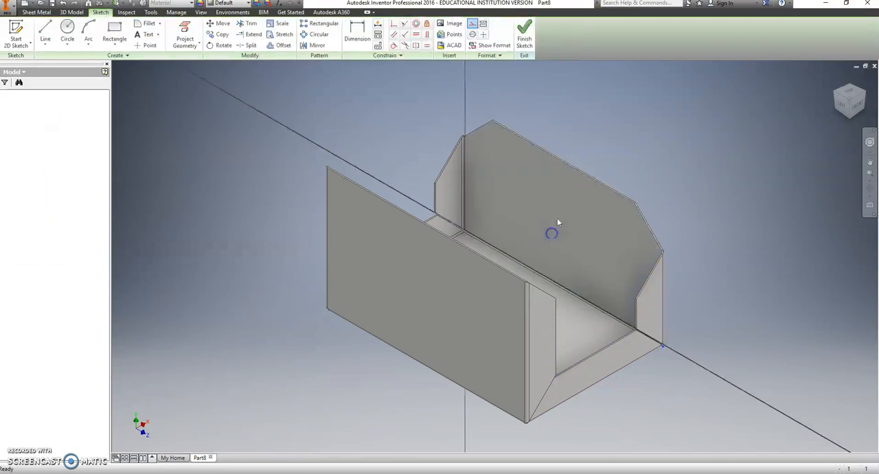
right_click(551, 233)
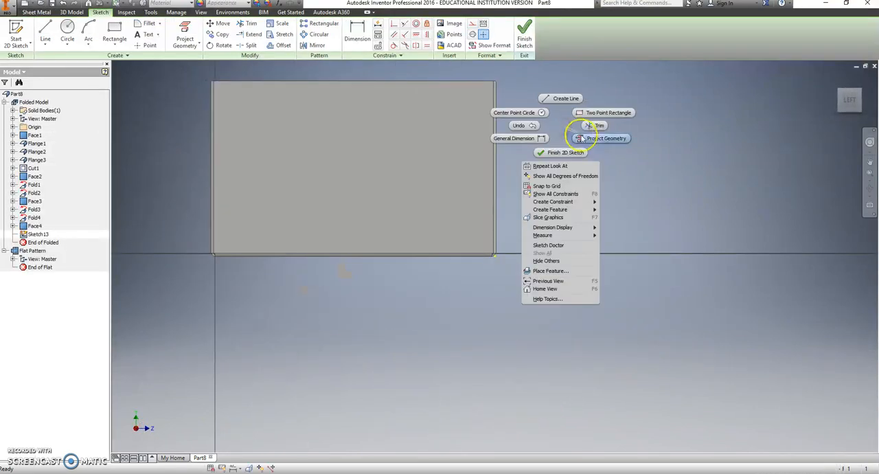
click(549, 217)
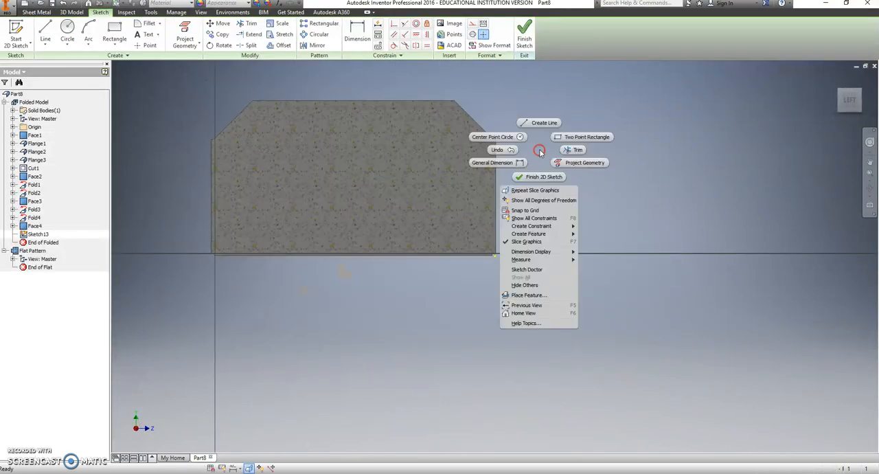
click(582, 162)
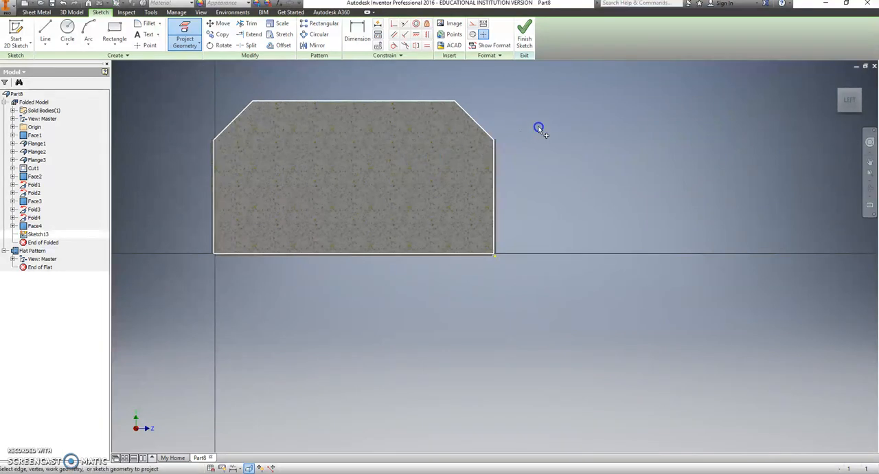
click(493, 140)
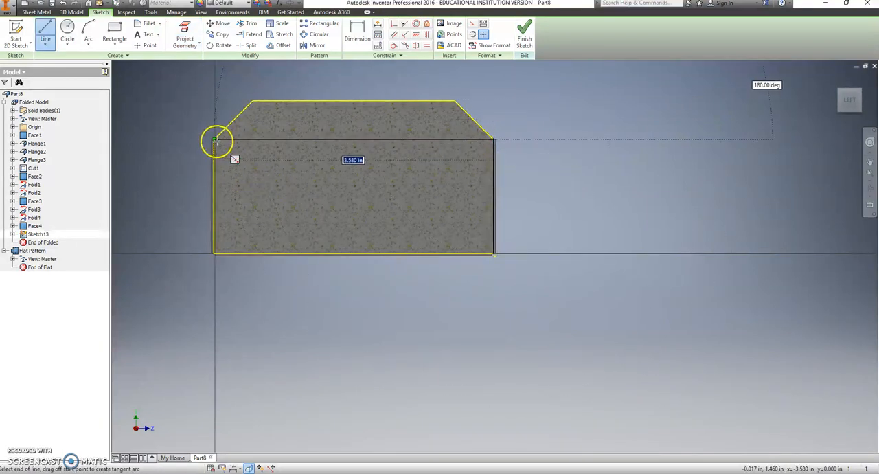
click(524, 33)
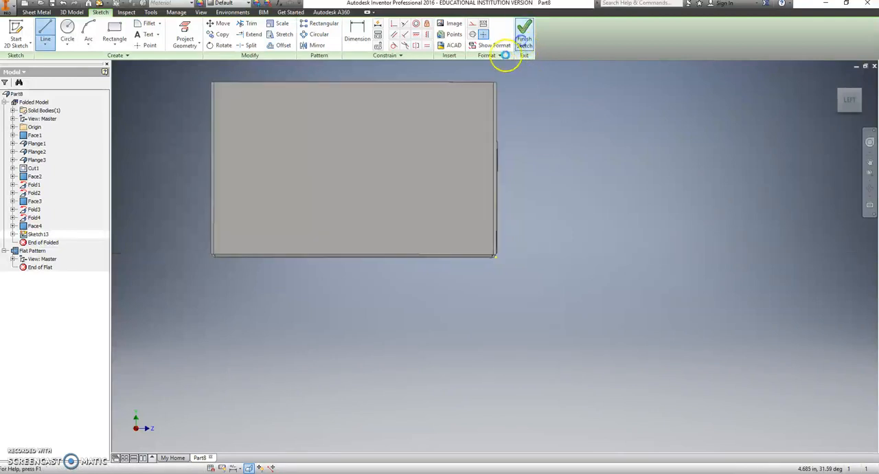
click(523, 33)
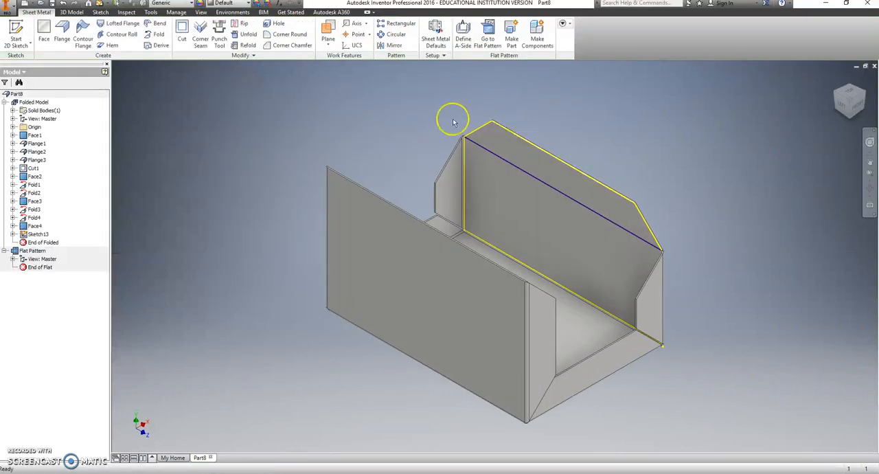
- Fold the tab 180° along the sketched bend line, flipping the fold side and direction
click(159, 35)
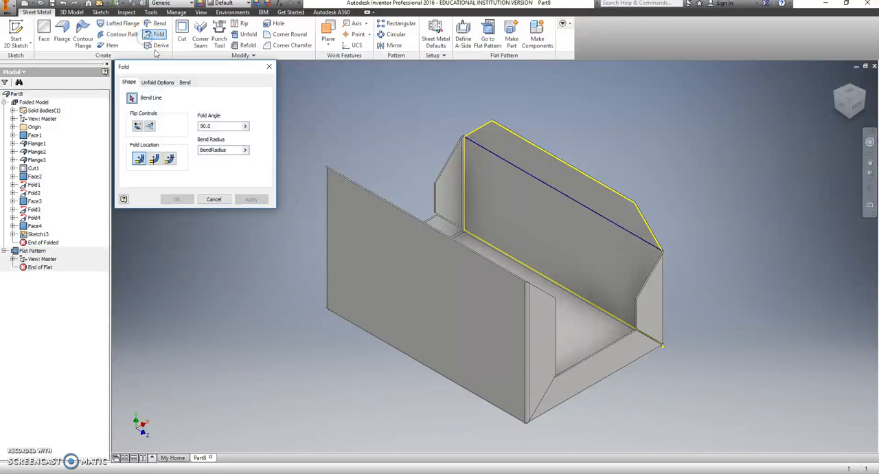
click(592, 192)
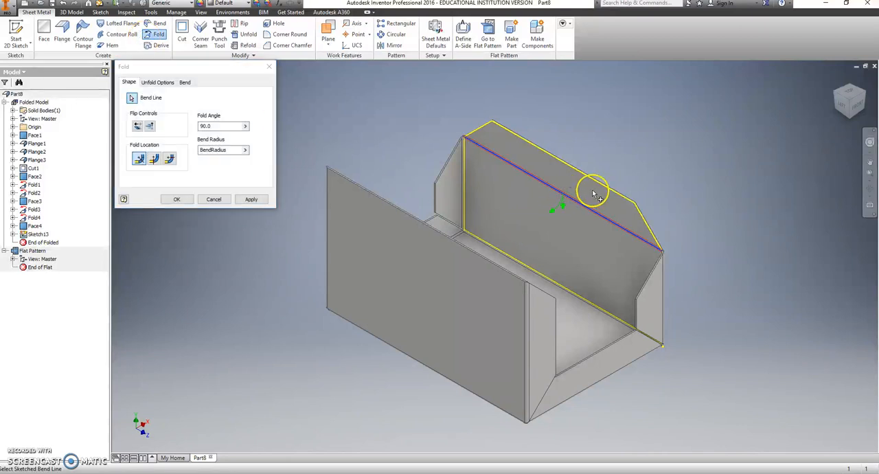
click(149, 125)
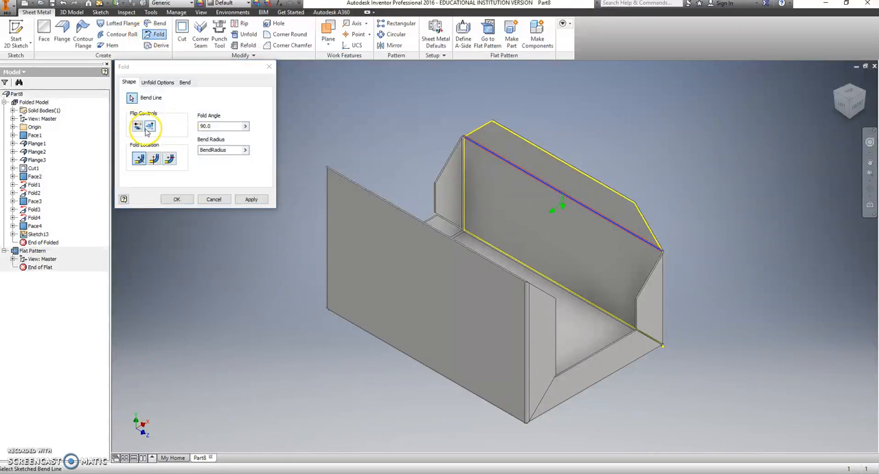
click(137, 125)
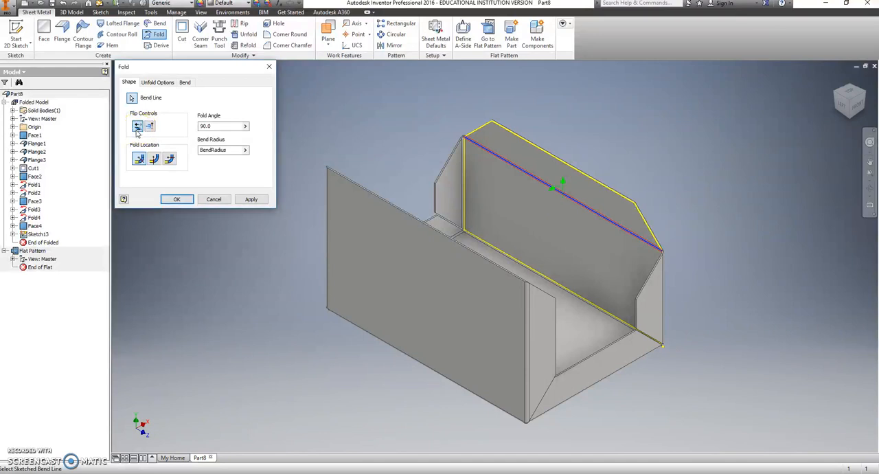
click(220, 125)
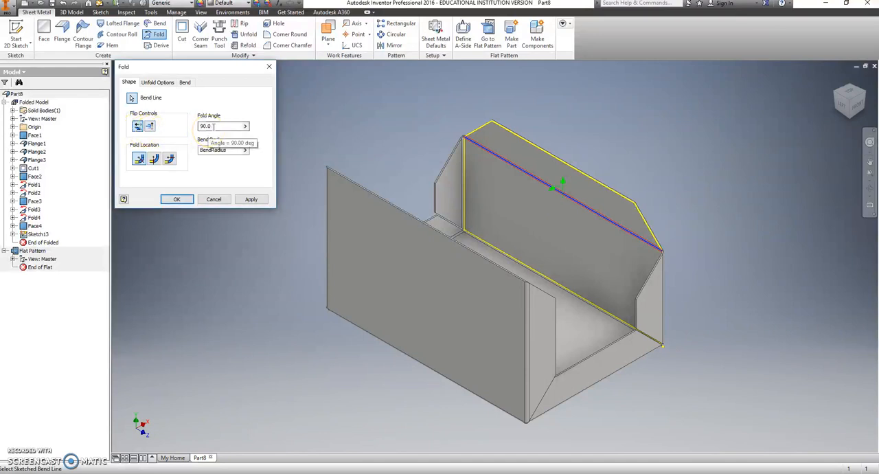
triple_click(219, 126)
text(180)
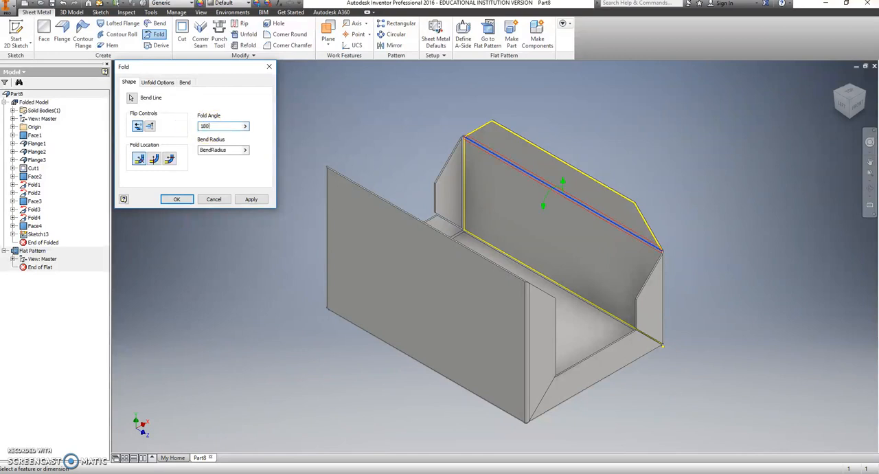
click(251, 199)
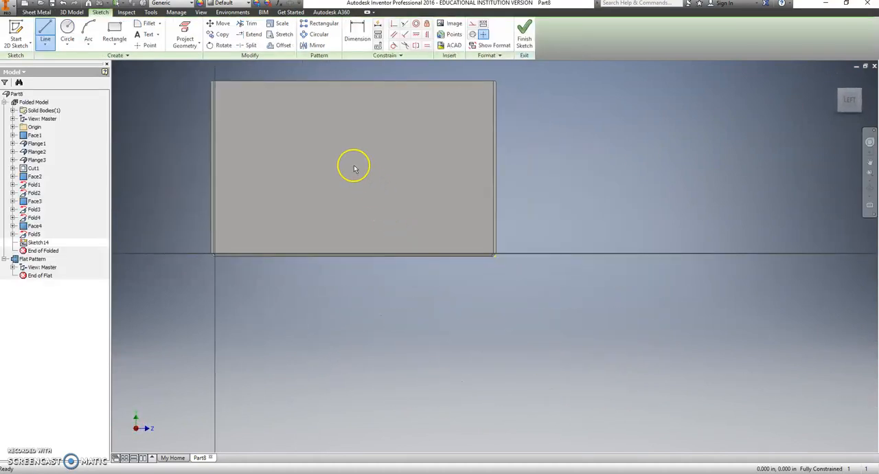
- Project the other wall's edges and draw the 0.500 tab with angled corner lines
right_click(354, 168)
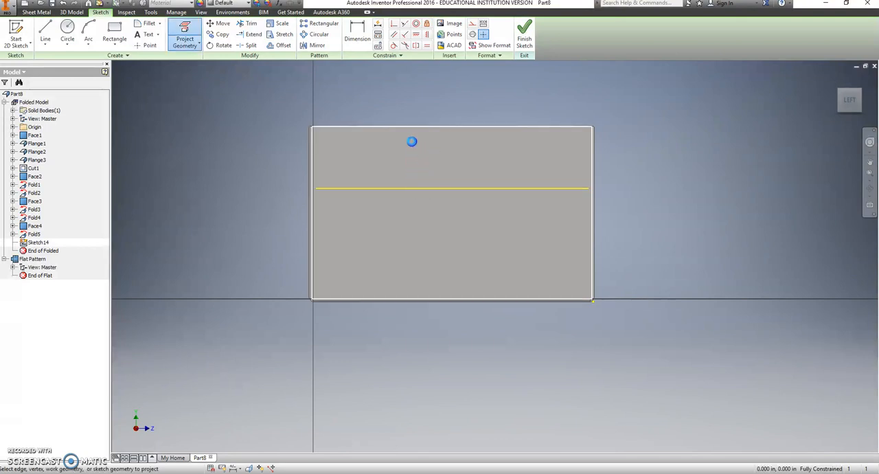
right_click(411, 143)
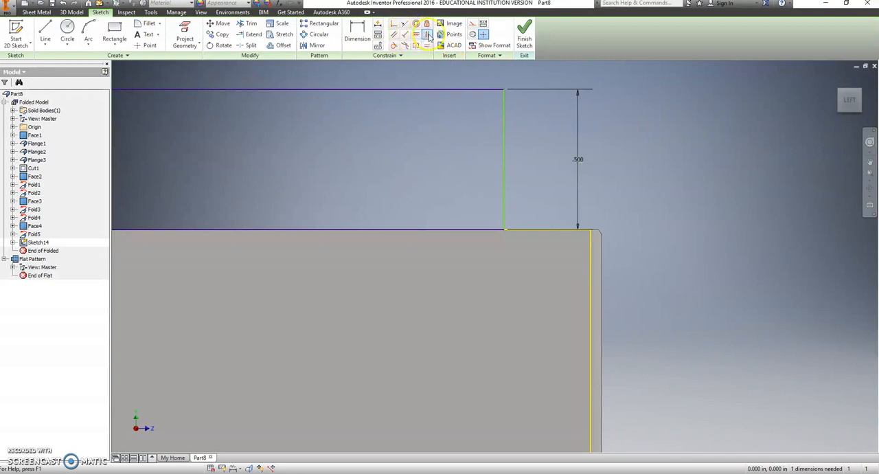
click(592, 225)
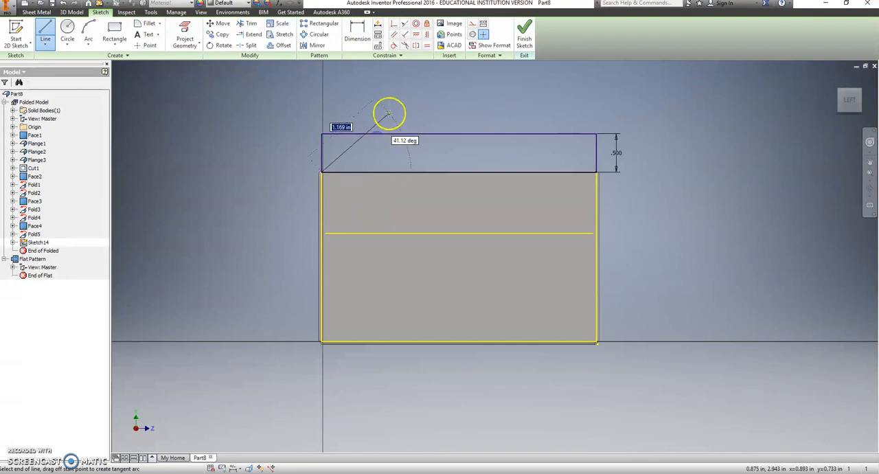
click(453, 96)
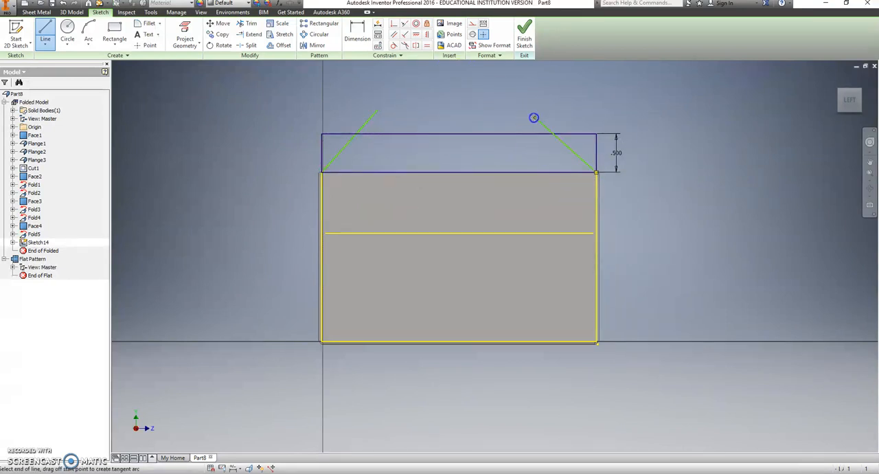
click(248, 22)
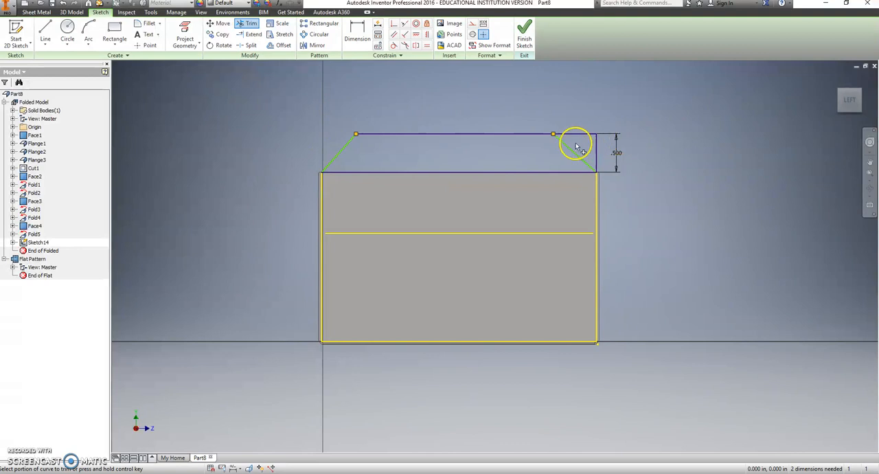
- Trim the leftover corners, dimension the chamfers at 45°, and finish Sketch14
click(575, 145)
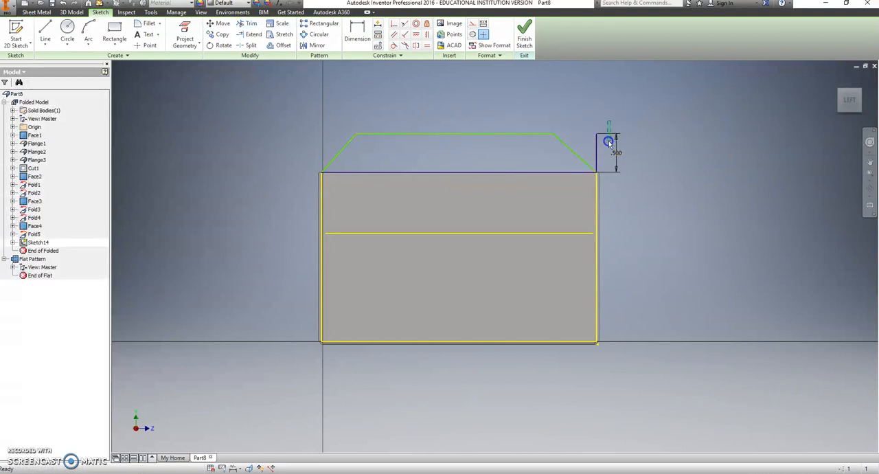
right_click(607, 142)
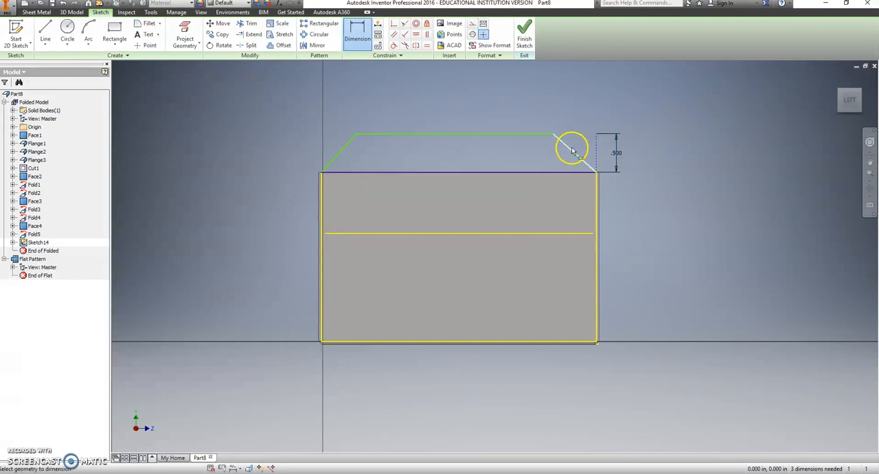
click(572, 148)
text(45)
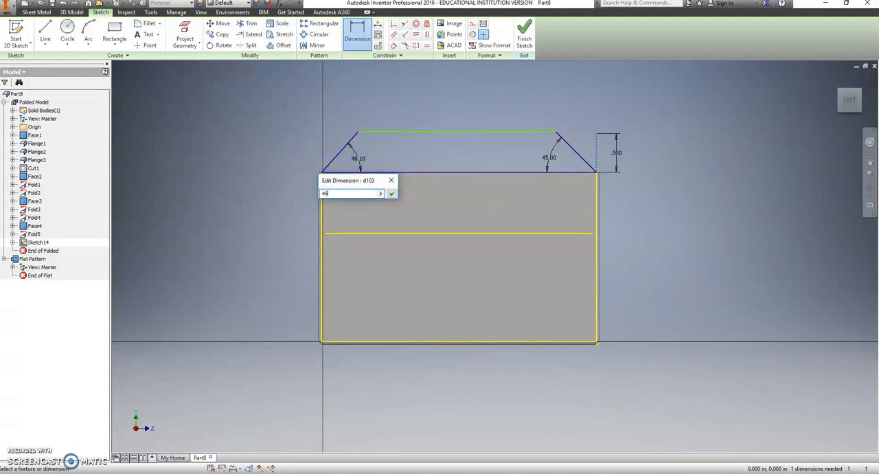
click(392, 193)
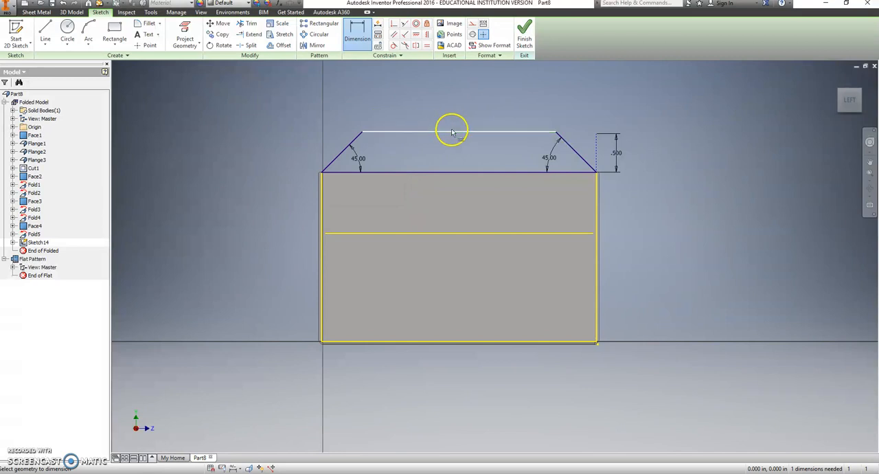
click(451, 131)
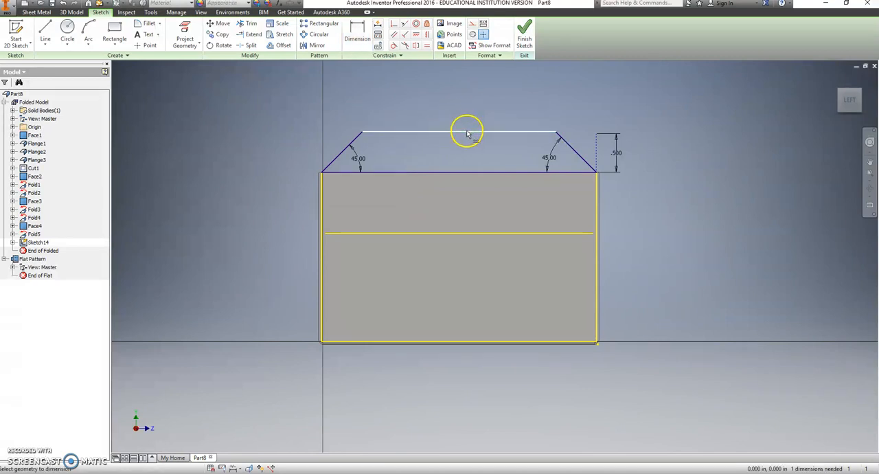
click(357, 33)
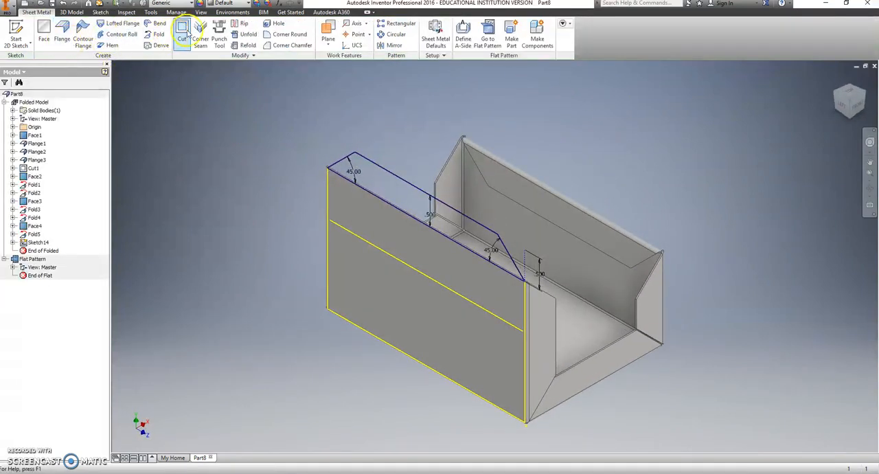
- Turn the chamfered tab profile into Face5 on the other wall's top
click(43, 31)
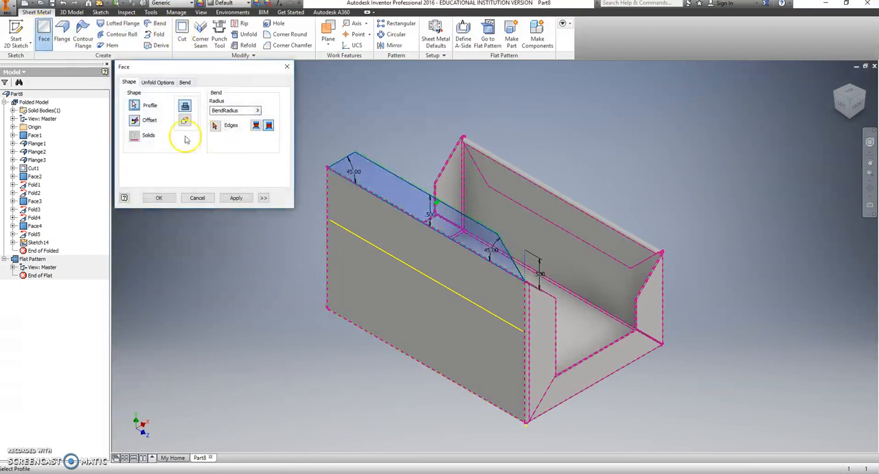
click(235, 198)
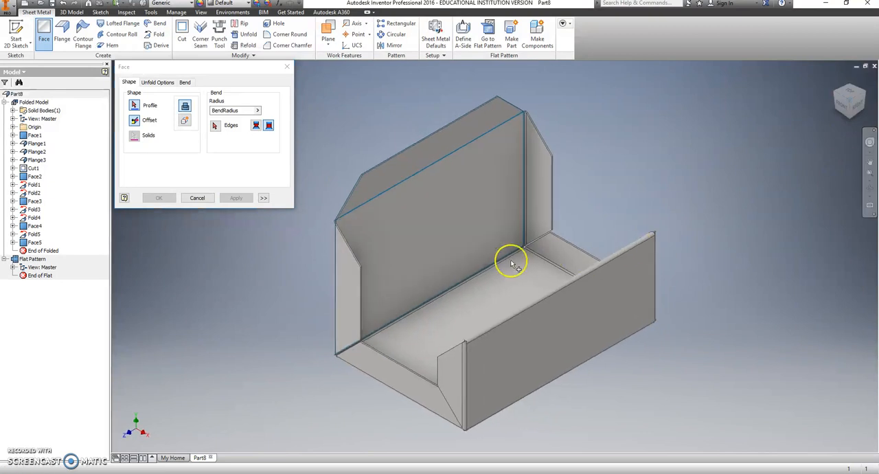
click(197, 198)
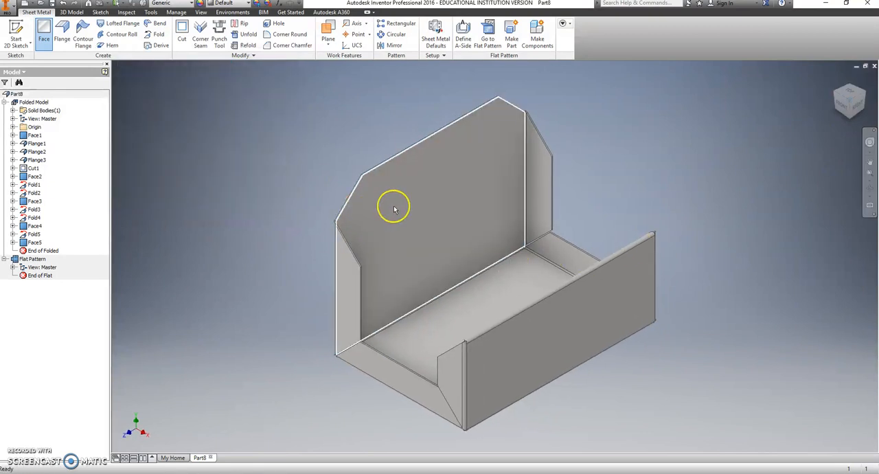
click(394, 220)
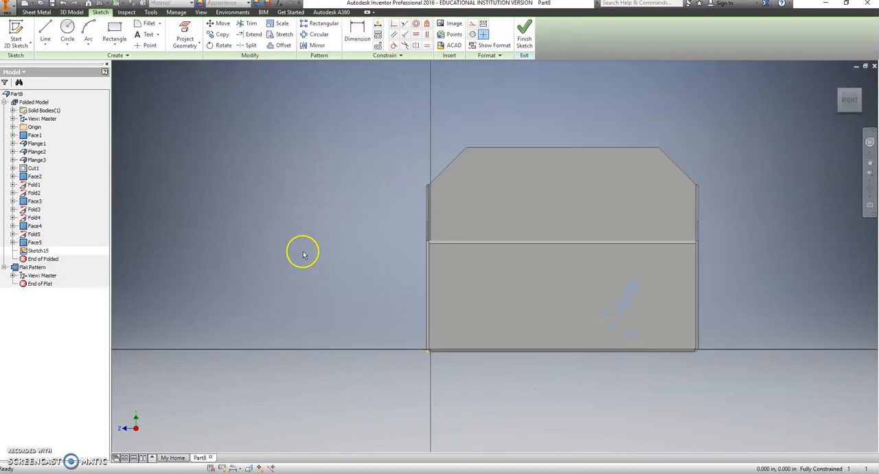
- Project the tab outline into Sketch15 and draw the bend line across the tab base
click(184, 34)
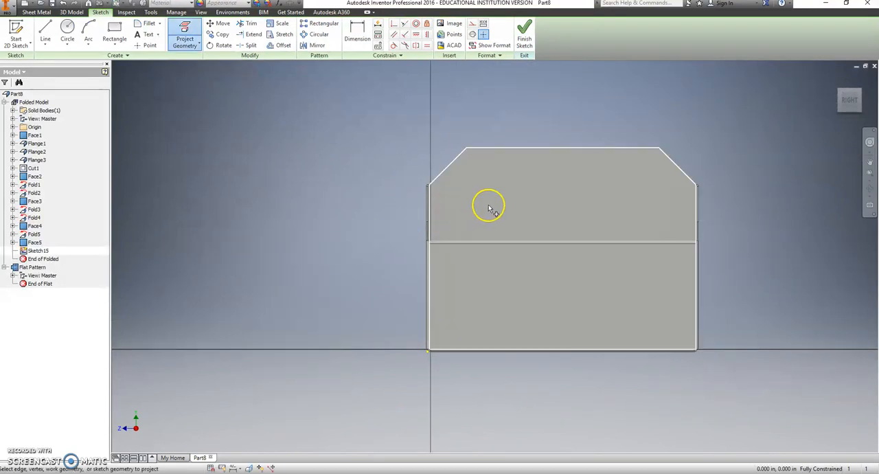
click(489, 206)
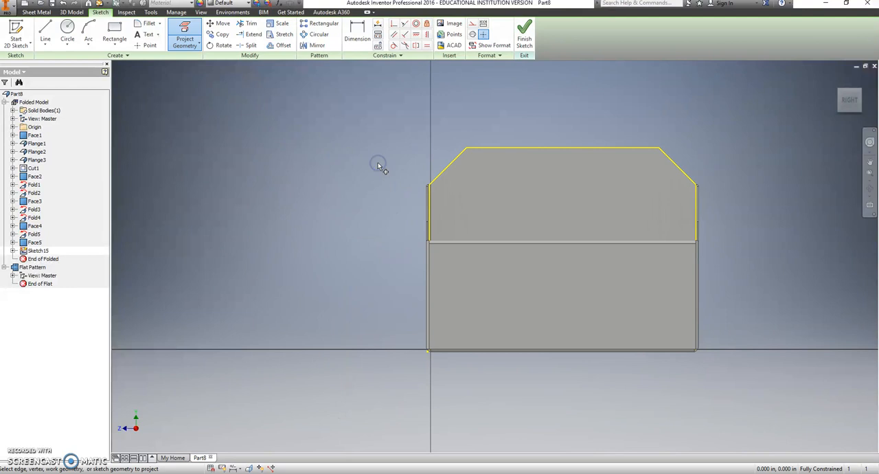
right_click(378, 164)
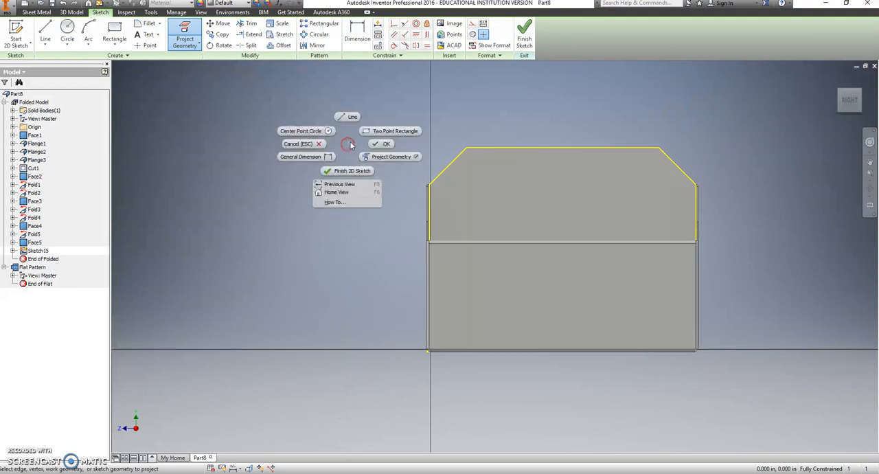
click(352, 116)
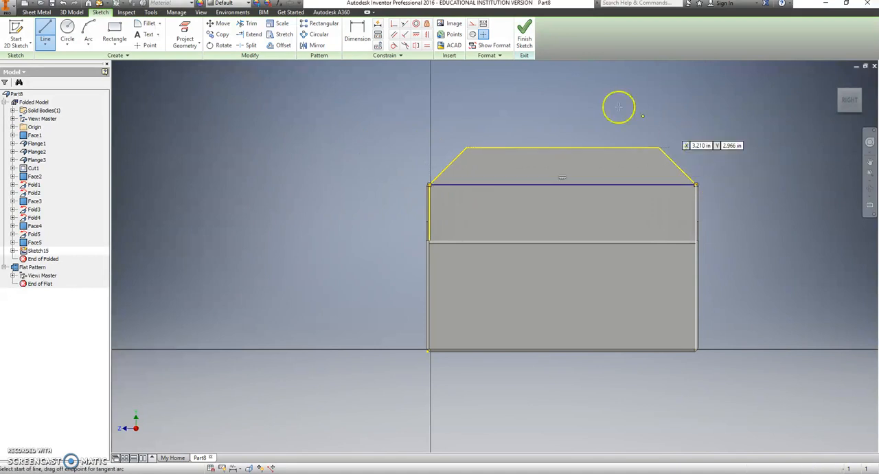
click(524, 33)
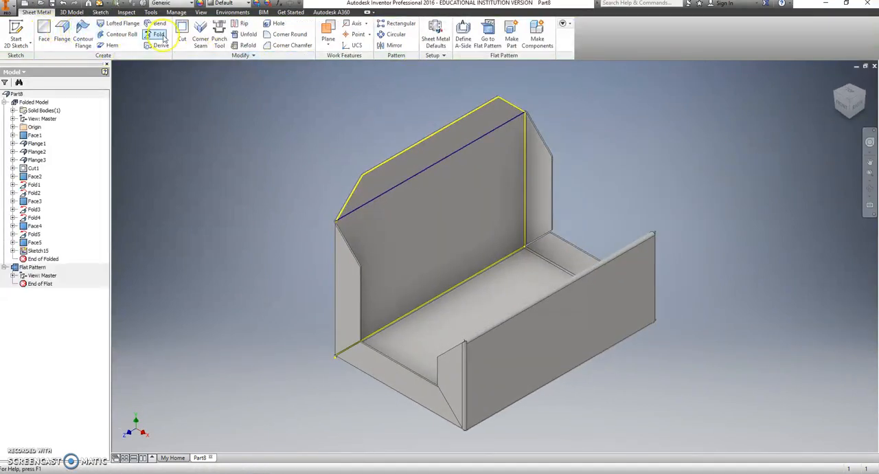
- Fold the second chamfered tab 180° inward along its bend line as Fold6
click(158, 35)
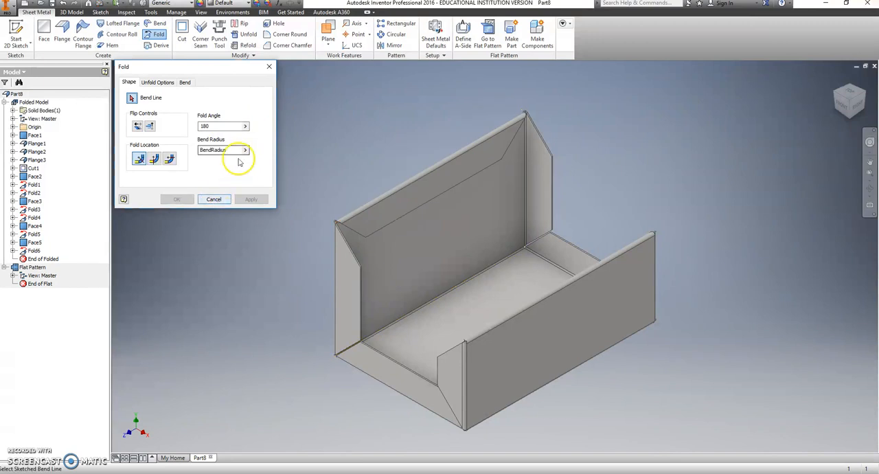
click(213, 199)
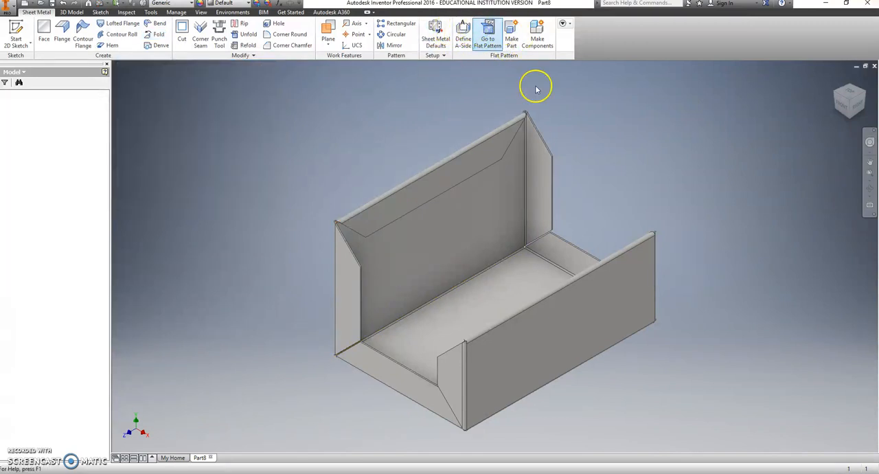
click(487, 33)
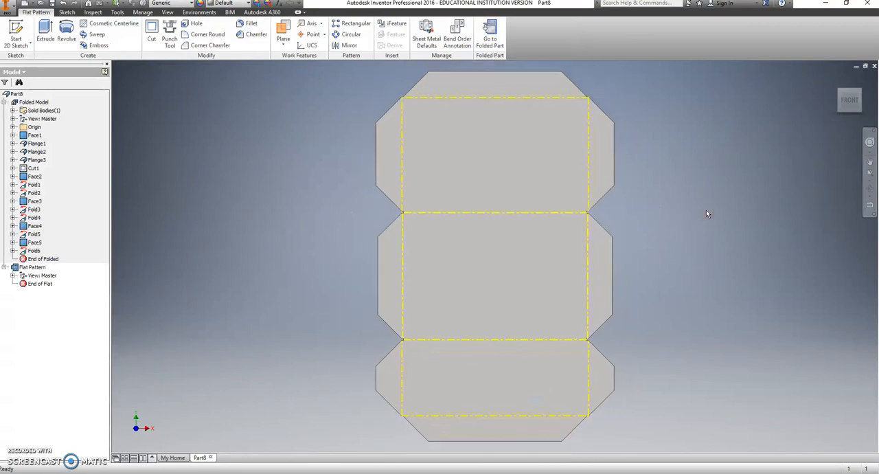
mouse_move(702, 212)
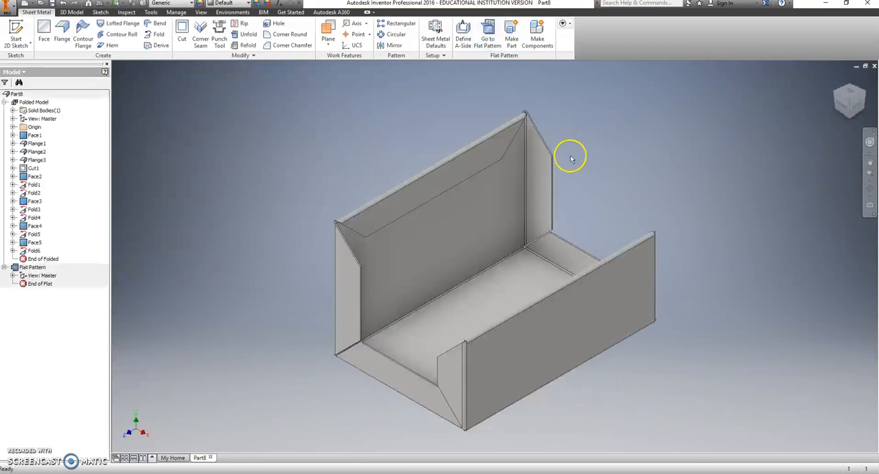
mouse_move(84, 47)
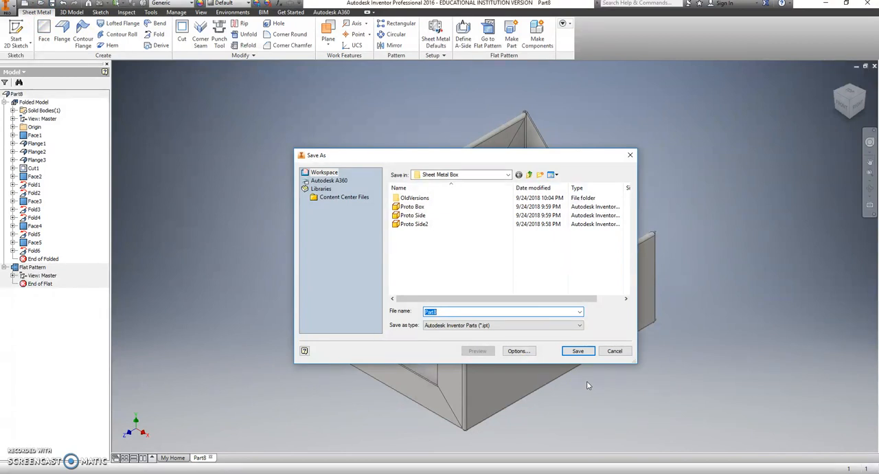
- Save the part under the file name Box as Box.ipt
text(Box)
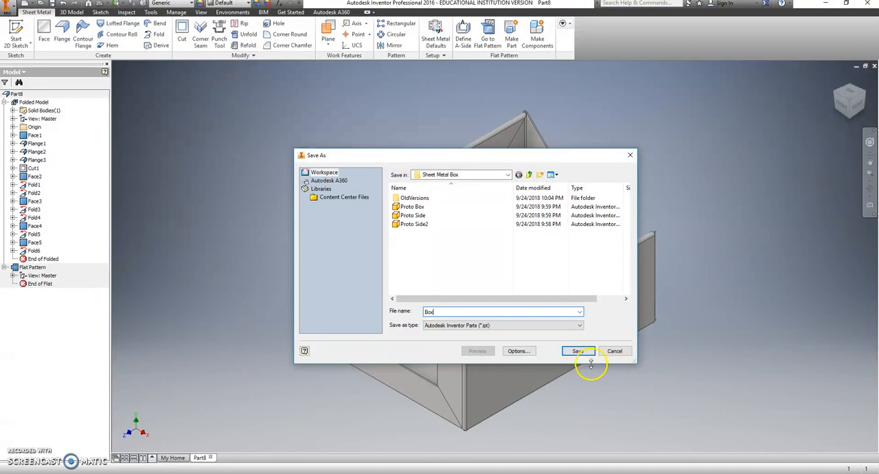
click(578, 351)
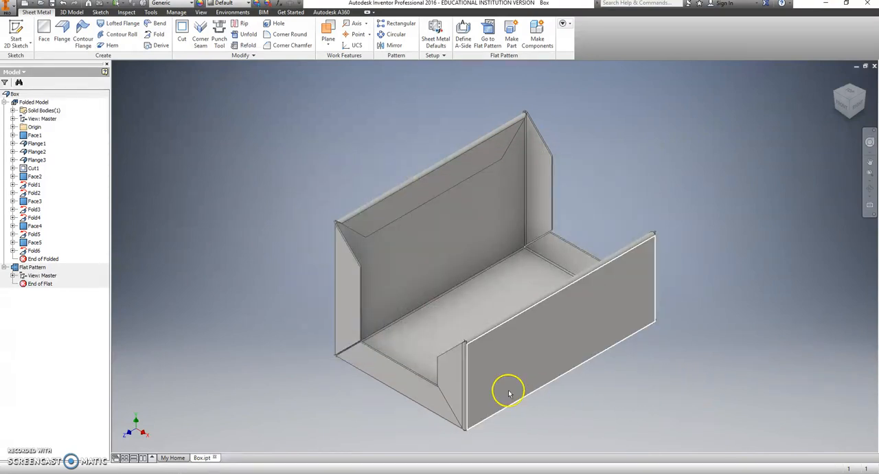